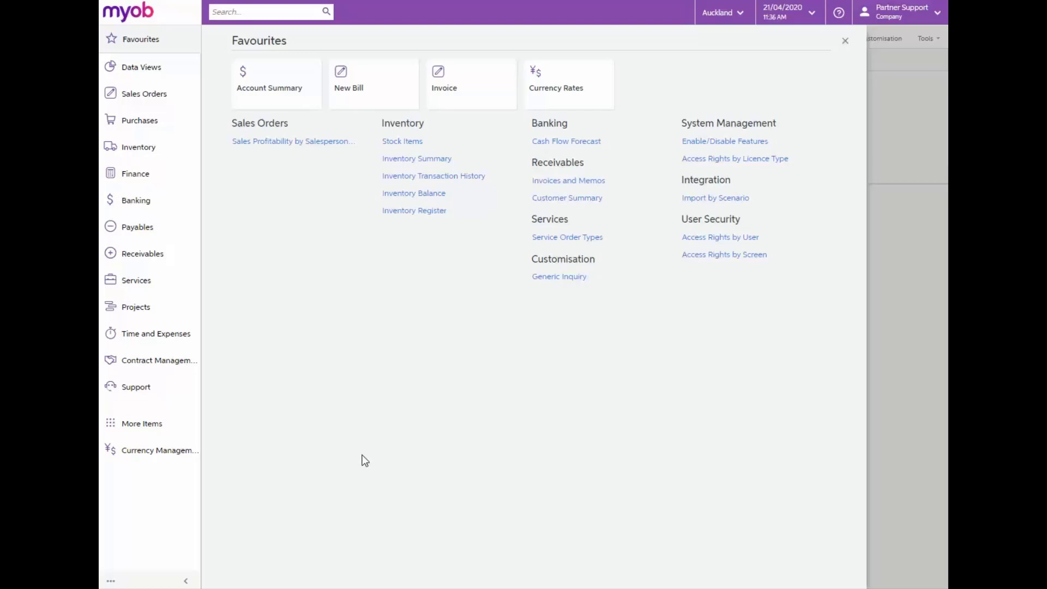
{"action": "mouse_move", "coordinate": [279, 485]}
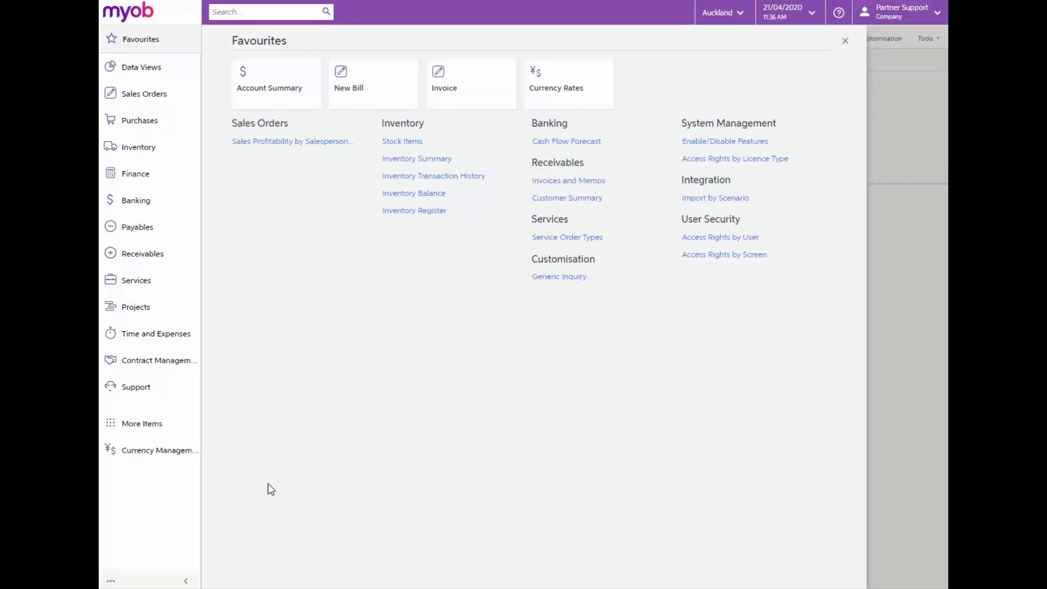
{"action": "mouse_move", "coordinate": [247, 484]}
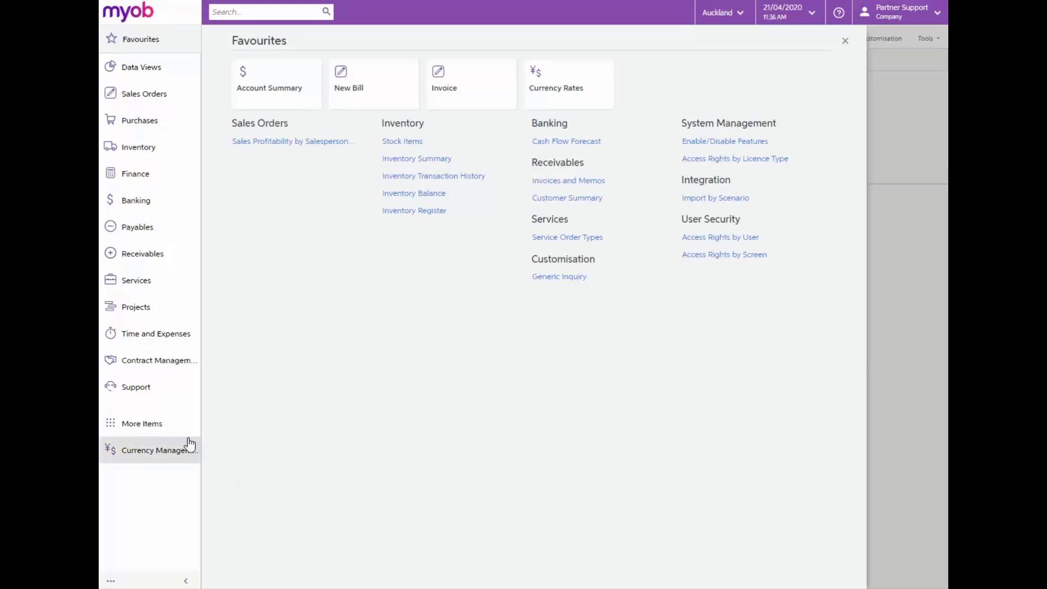
- Open the Currencies list from Currency Management under More Items
{"action": "left_click", "coordinate": [142, 422]}
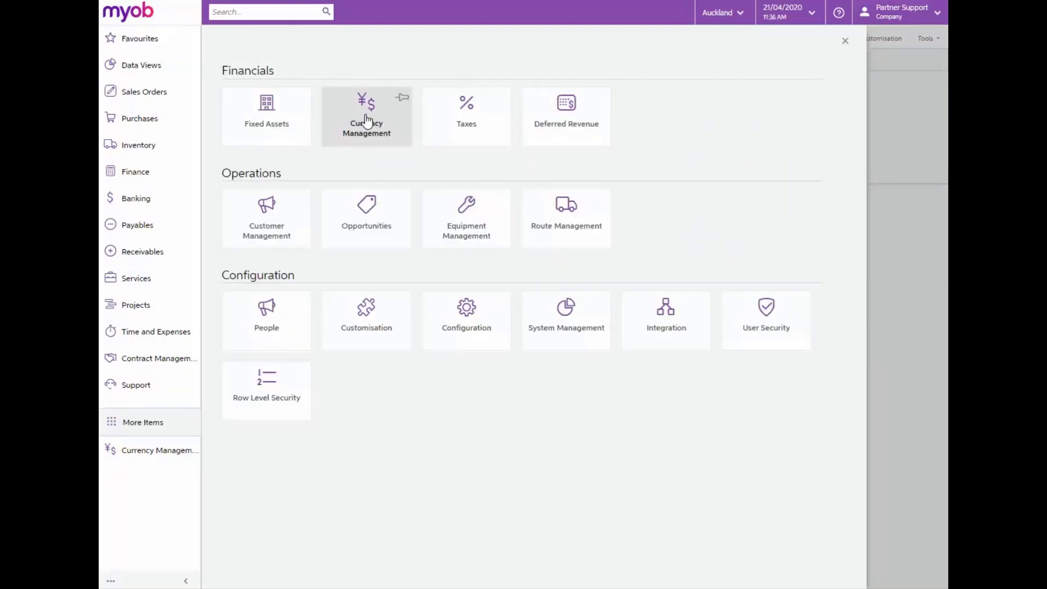
{"action": "left_click", "coordinate": [366, 116]}
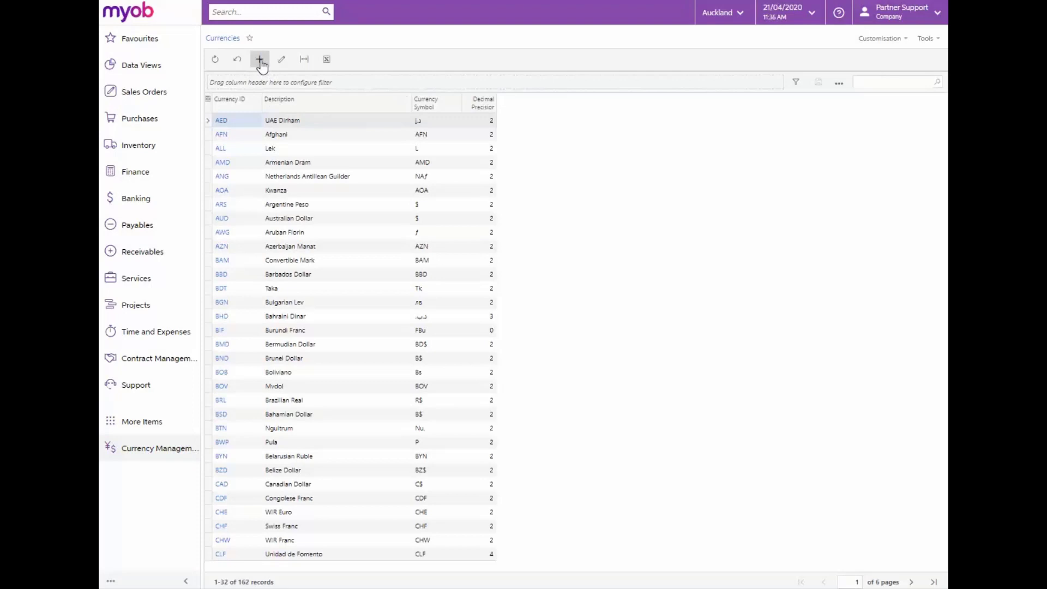
- Add a new currency record with ID JPN, symbol ¥ and description Japanese Yen
{"action": "left_click", "coordinate": [260, 59]}
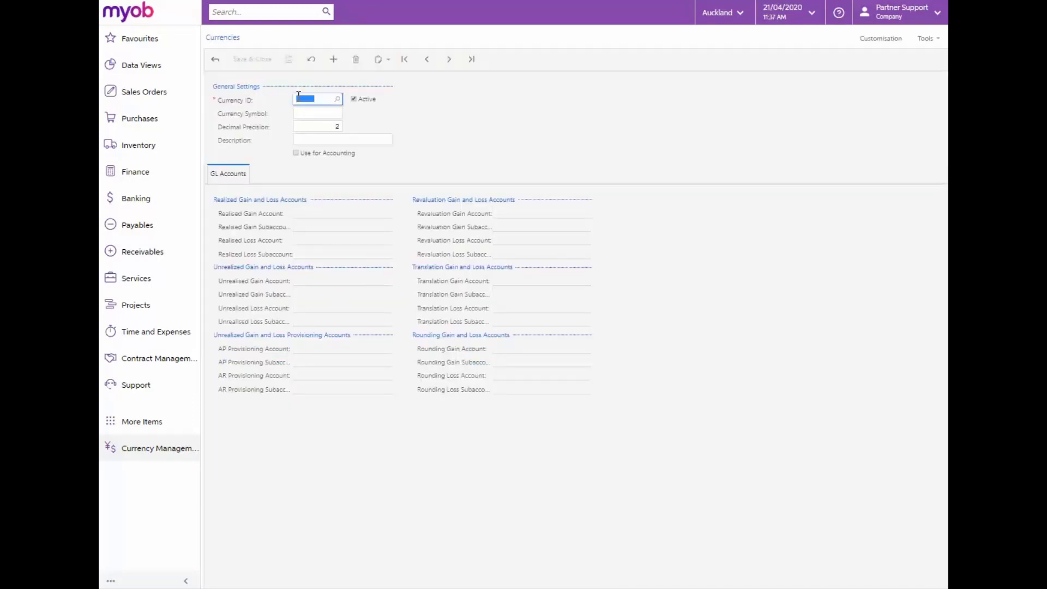
{"action": "type", "text": "PN"}
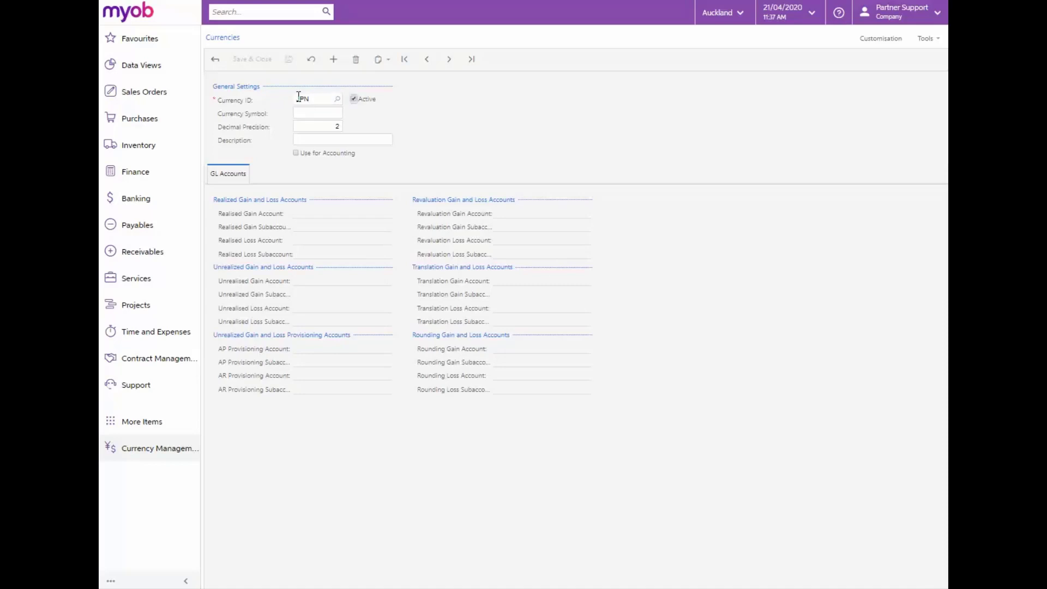
{"action": "left_click", "coordinate": [317, 112]}
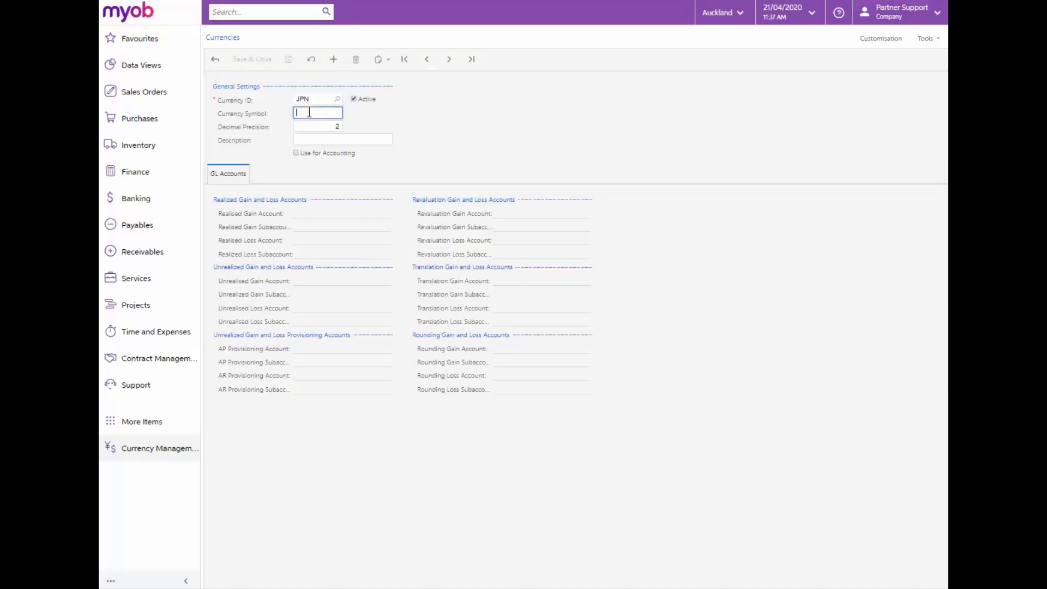
{"action": "type", "text": "¥"}
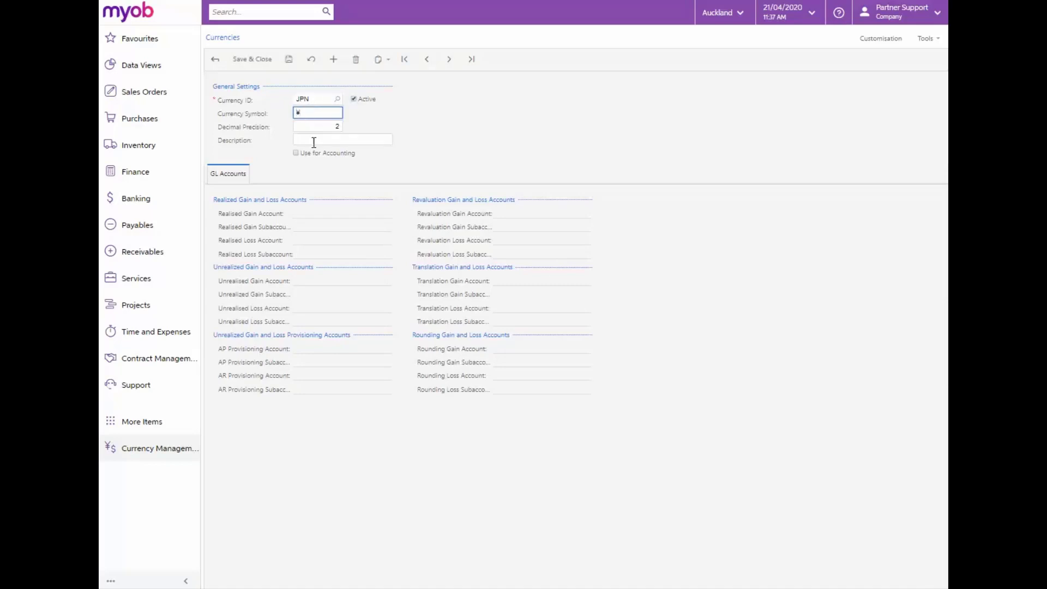
{"action": "type", "text": "Japanese Yen"}
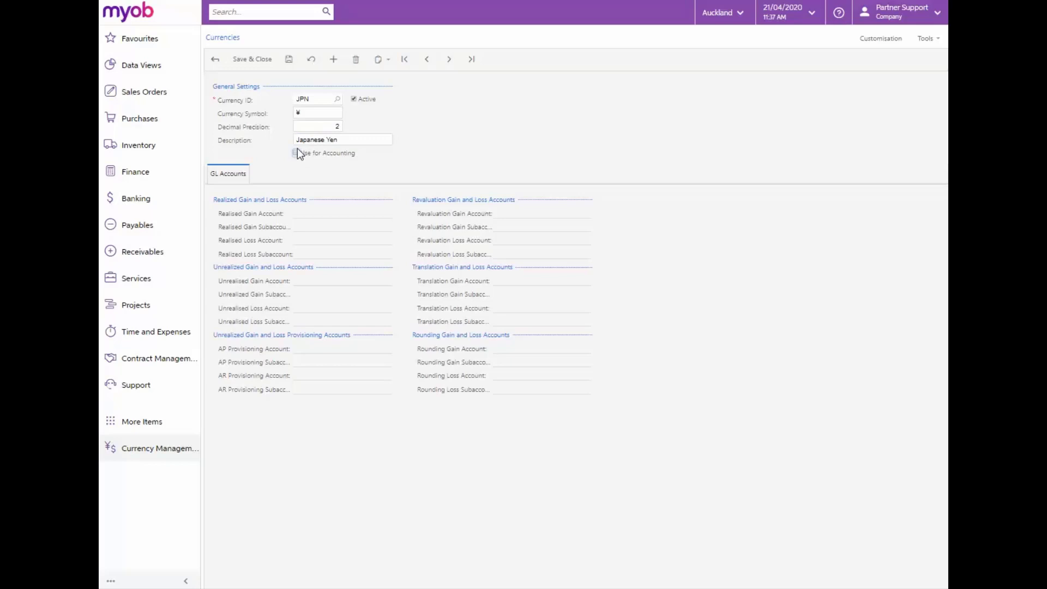
- Mark JPN for accounting and set unrealised gain account 200800 with subaccount 000-00
{"action": "left_click", "coordinate": [295, 152]}
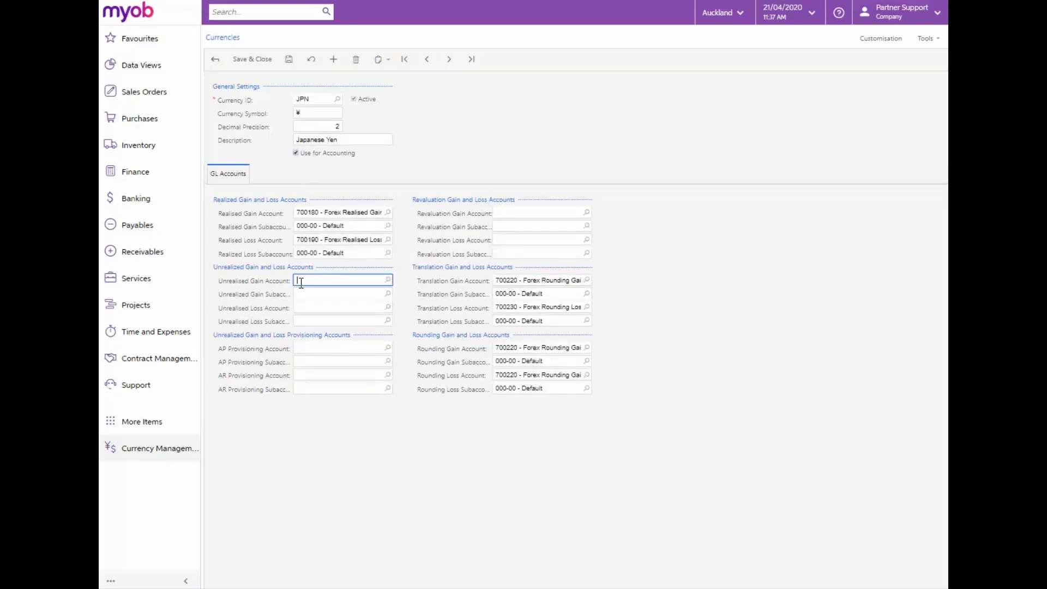
{"action": "type", "text": "29"}
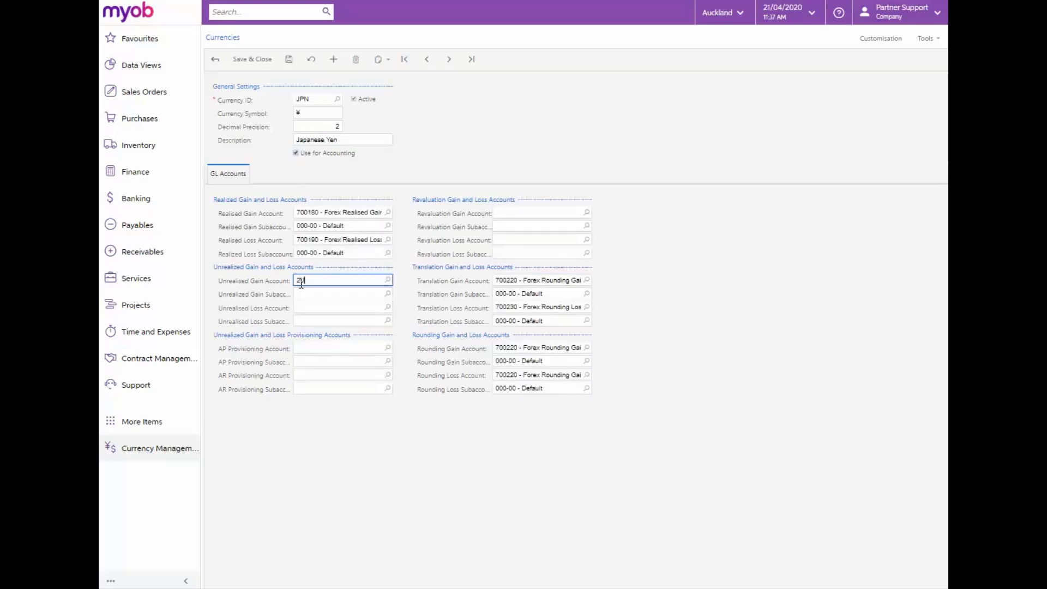
{"action": "type", "text": "00800"}
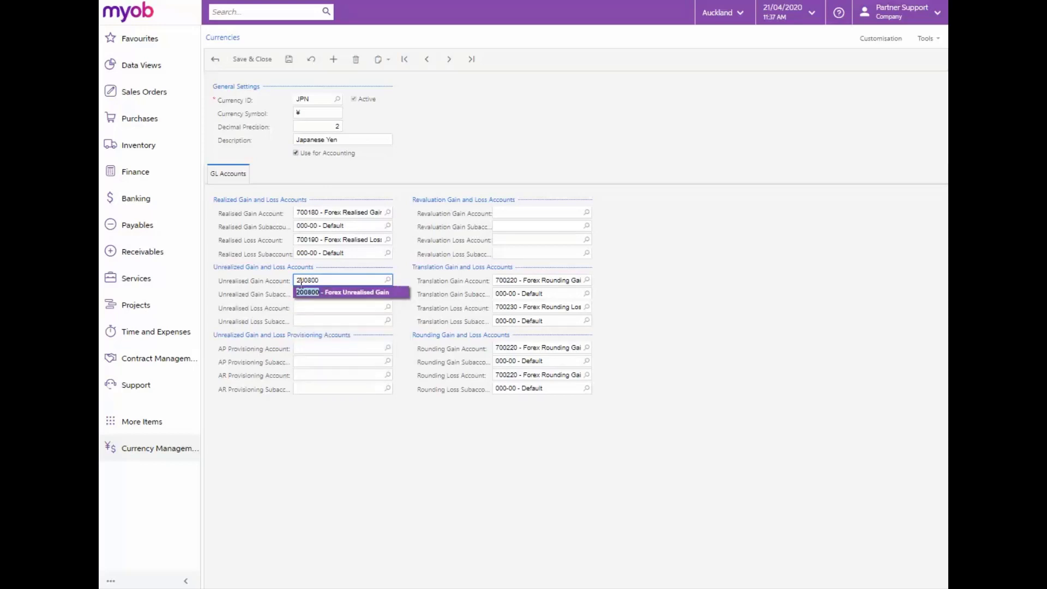
{"action": "left_click", "coordinate": [342, 292]}
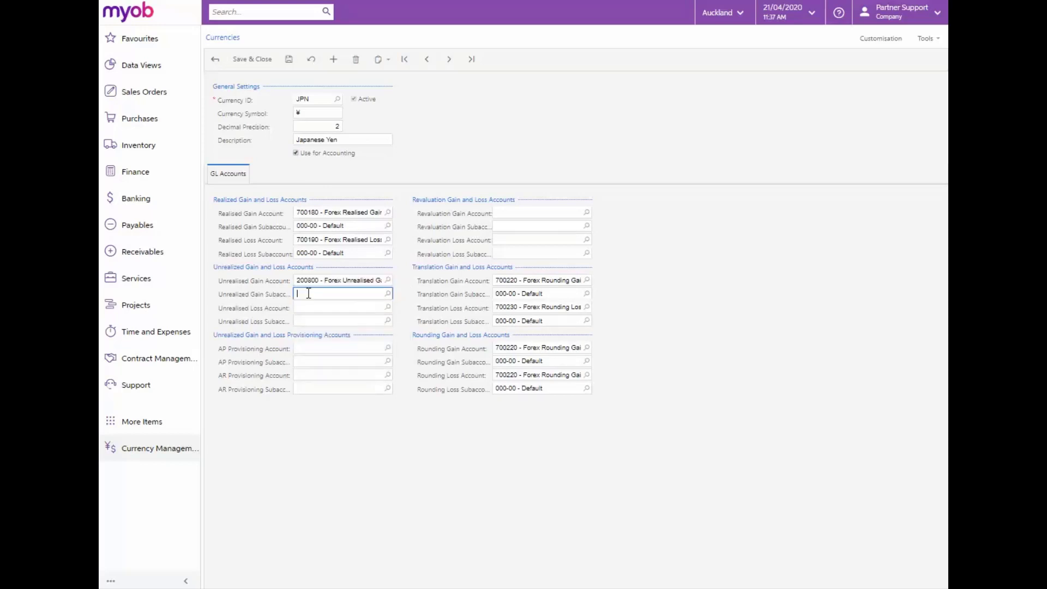
{"action": "type", "text": "000-00"}
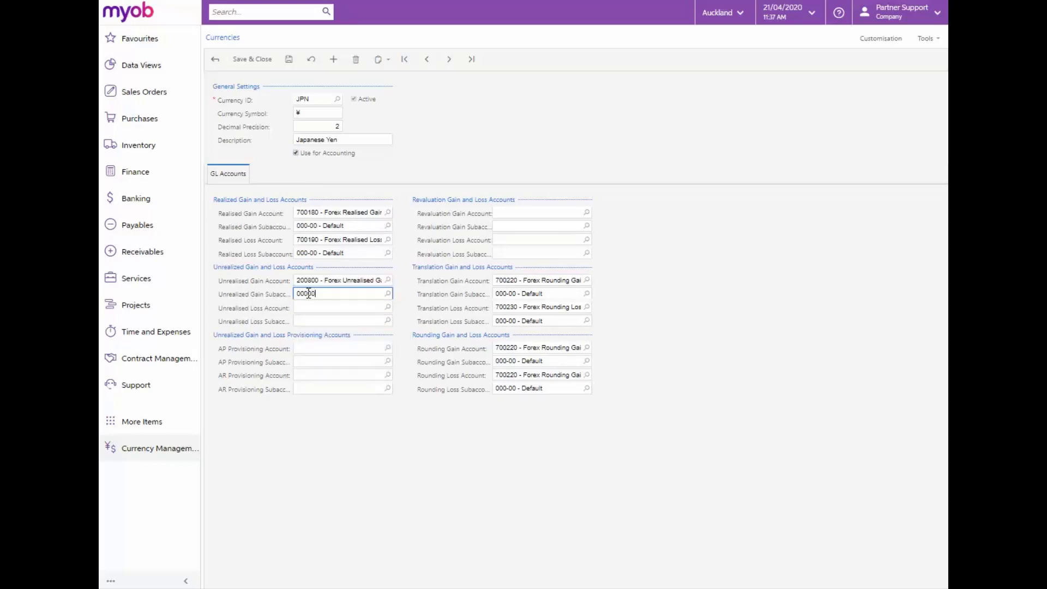
- Set unrealised loss account 200810 and revaluation gain 700200 and loss 200700 with default subaccounts
{"action": "left_click", "coordinate": [340, 307]}
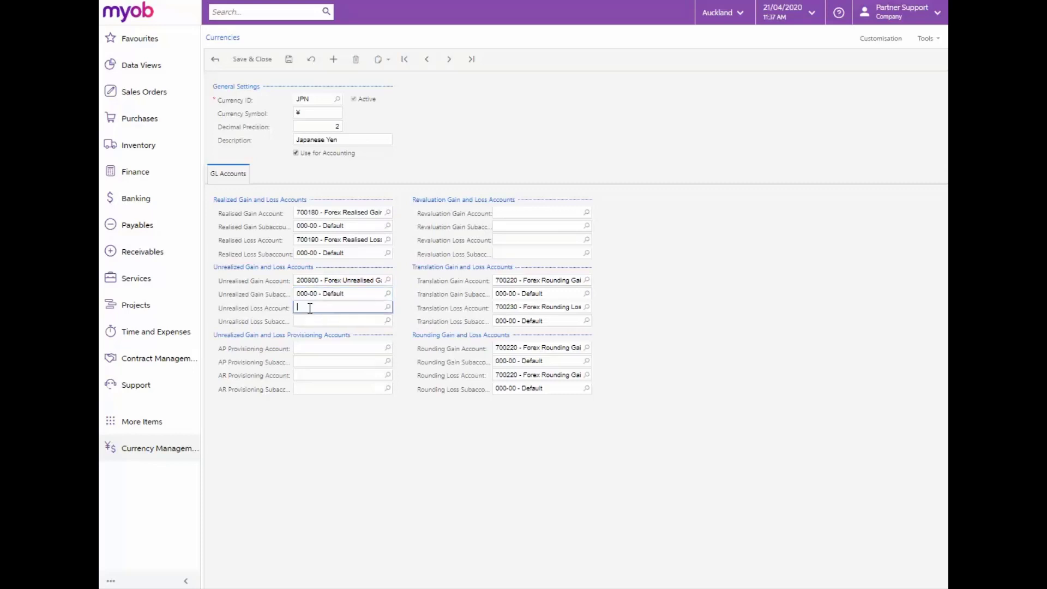
{"action": "type", "text": "200810 - Forex Unrealised Lc"}
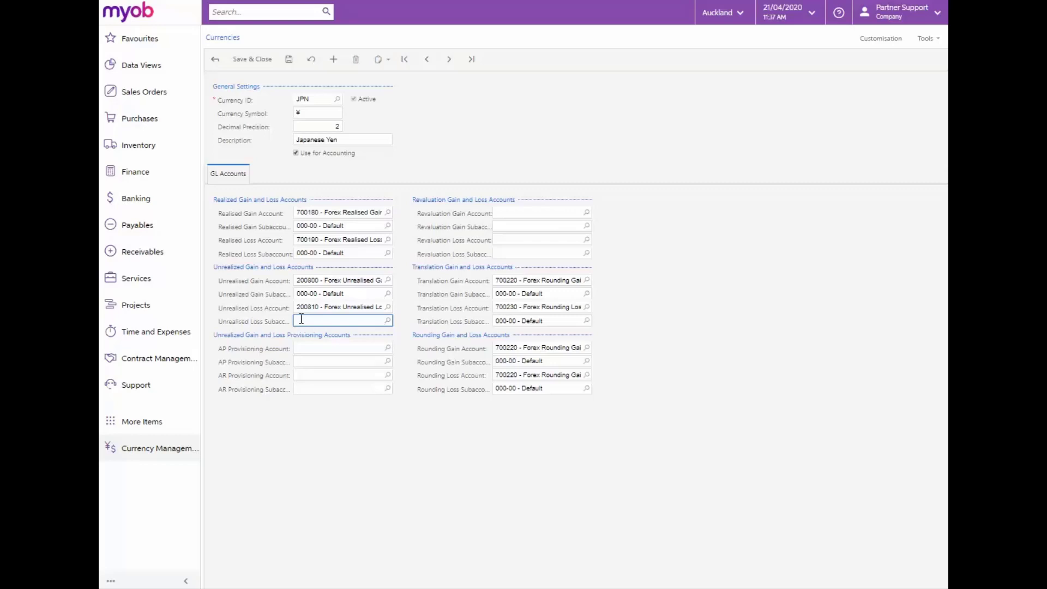
{"action": "type", "text": "00000"}
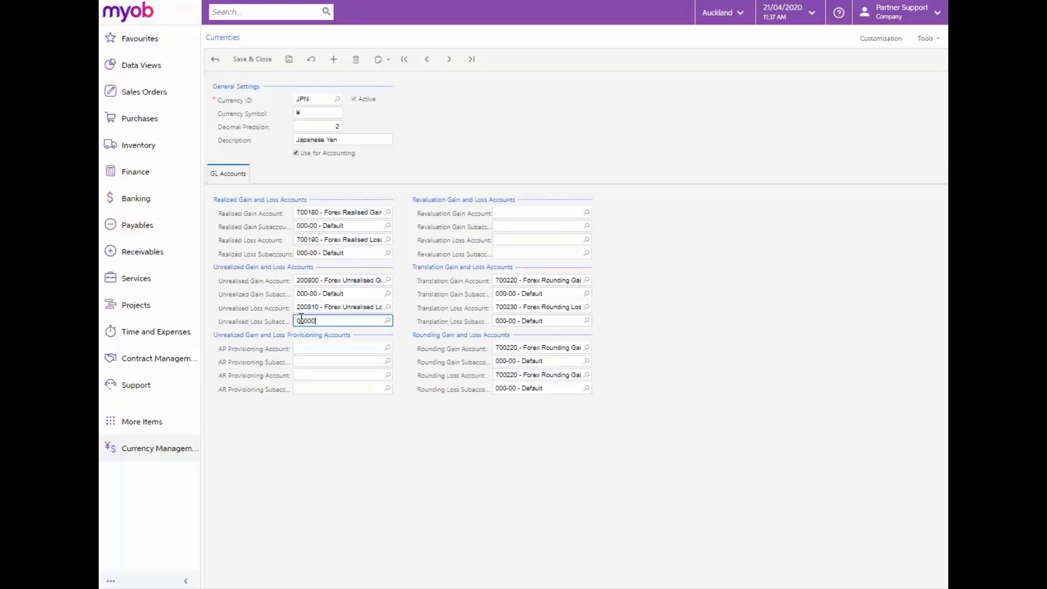
{"action": "left_click", "coordinate": [541, 212]}
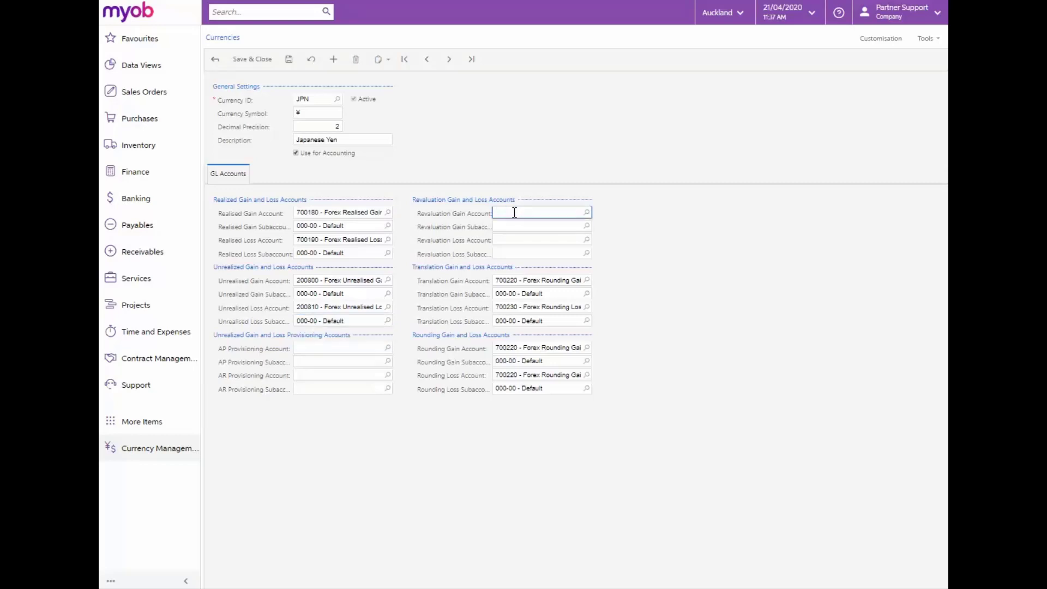
{"action": "type", "text": "700200 - Forex Revaluation C"}
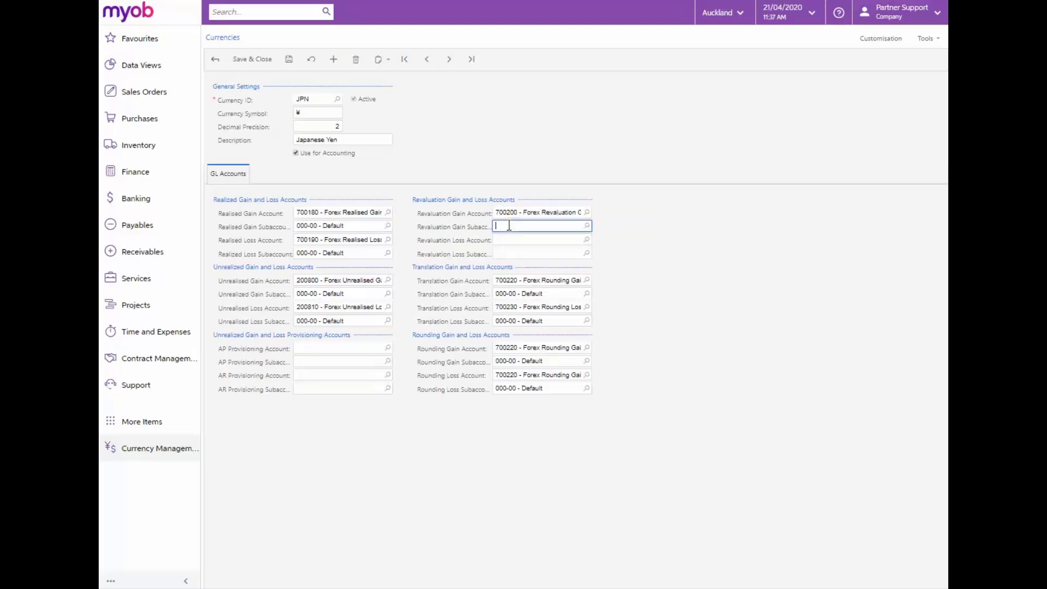
{"action": "type", "text": "00000"}
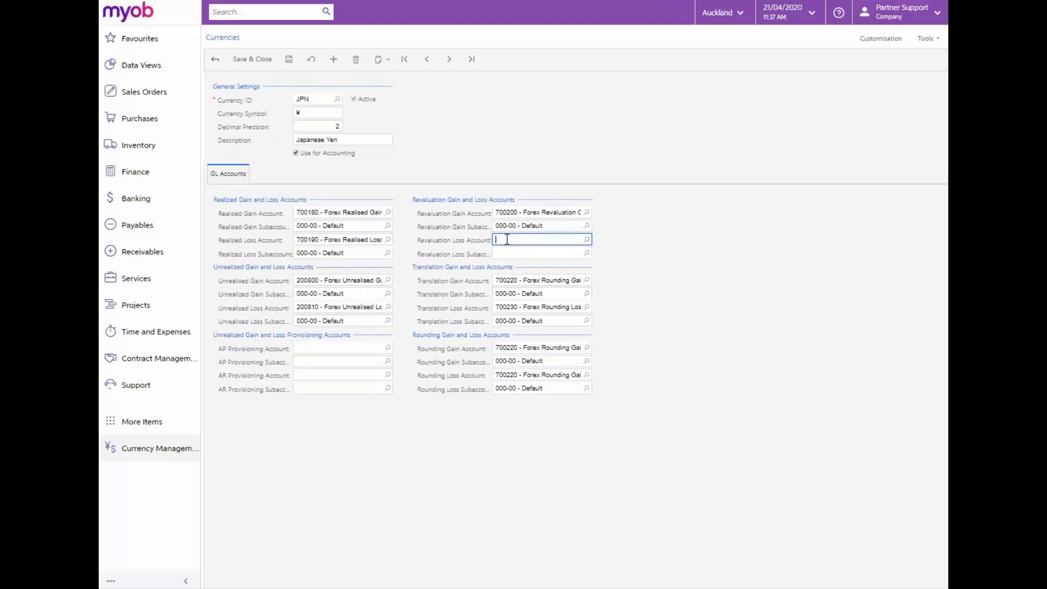
{"action": "type", "text": "7002"}
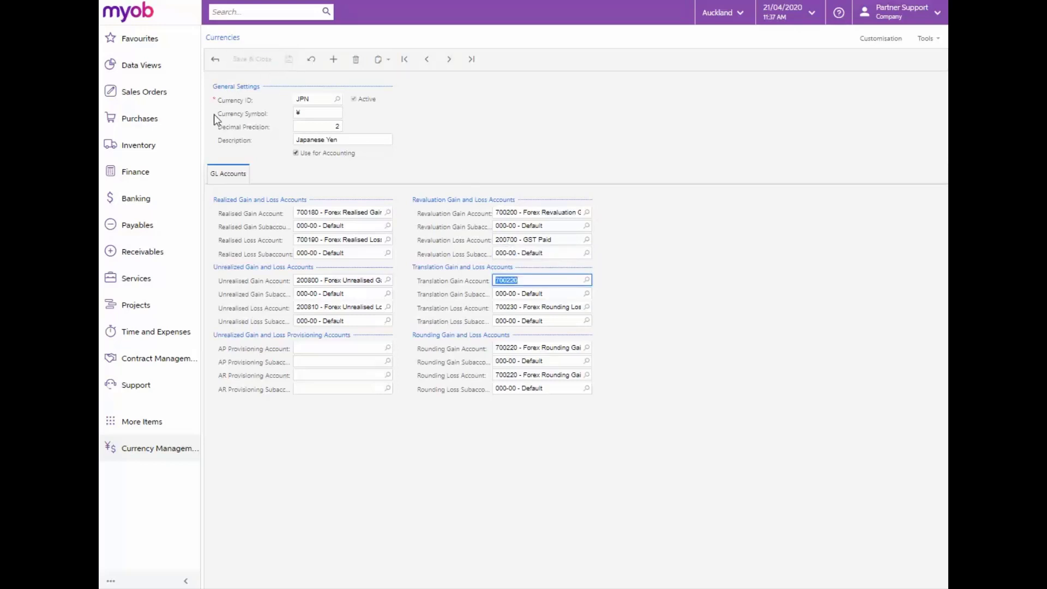
- Open the Currency Rates entry screen from Currency Management
{"action": "left_click", "coordinate": [160, 448]}
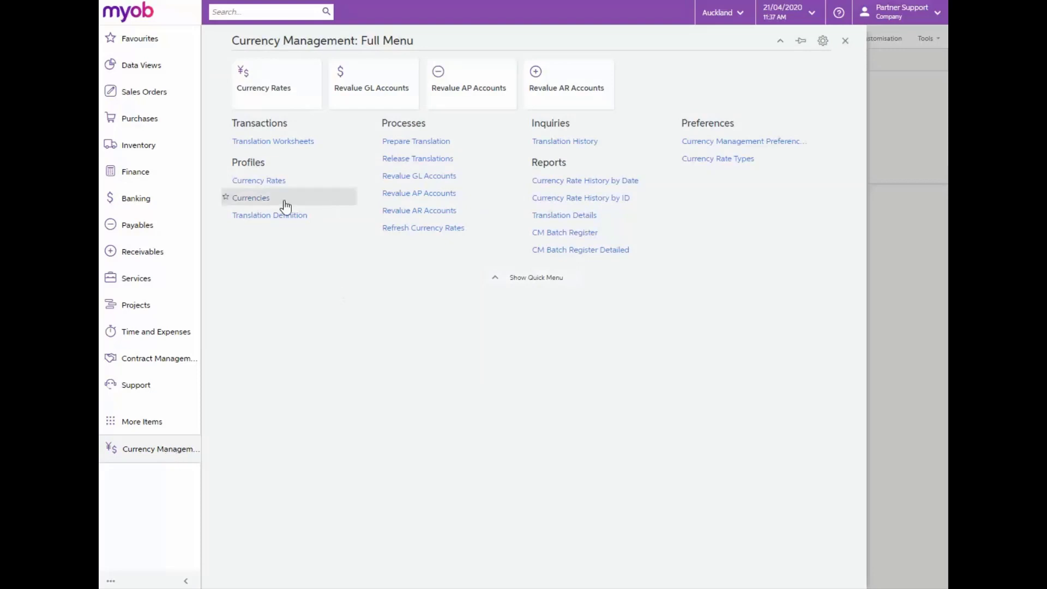
{"action": "left_click", "coordinate": [263, 88]}
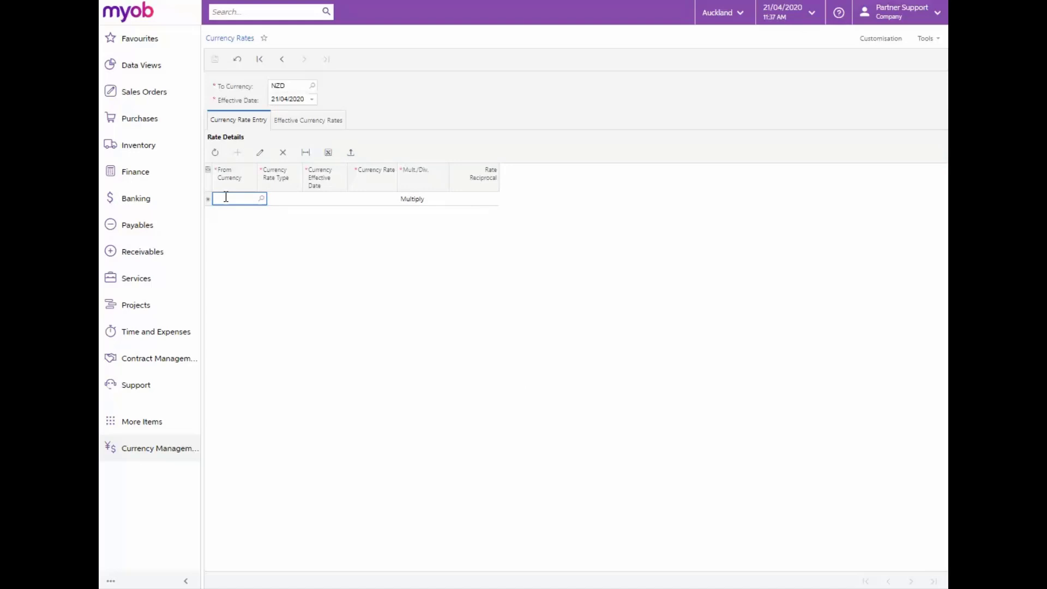
- Enter and save a JPN SPOT rate of 65.07 to NZD
{"action": "left_click", "coordinate": [237, 198]}
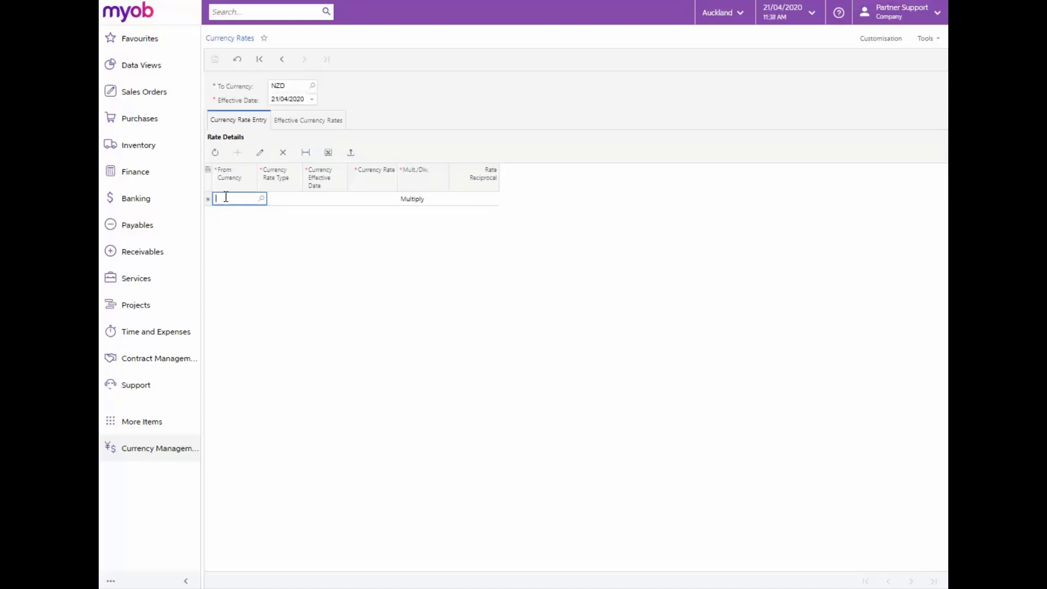
{"action": "type", "text": "JP"}
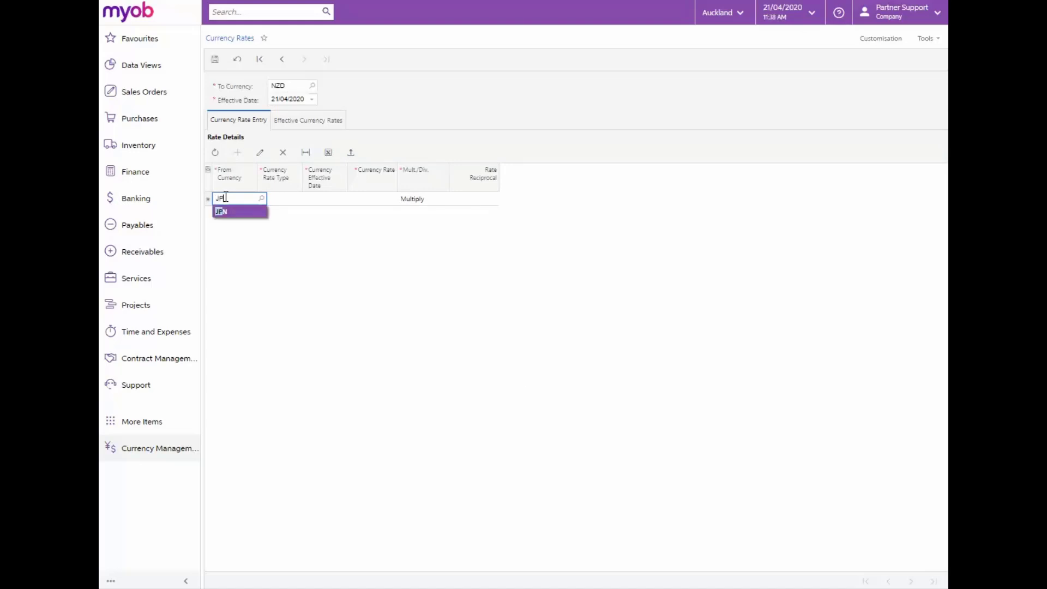
{"action": "left_click", "coordinate": [221, 211]}
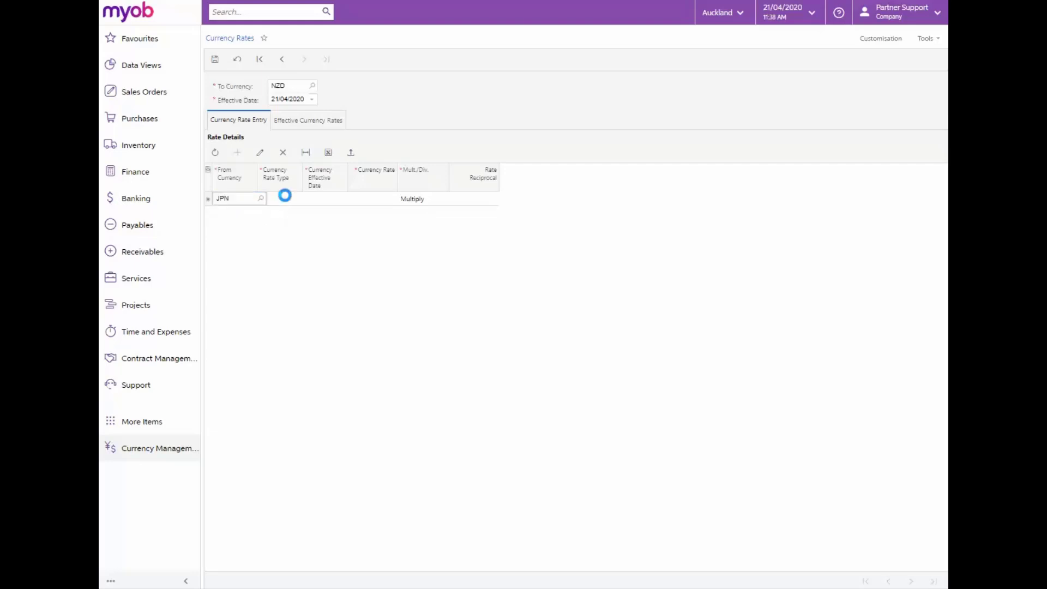
{"action": "type", "text": "sp"}
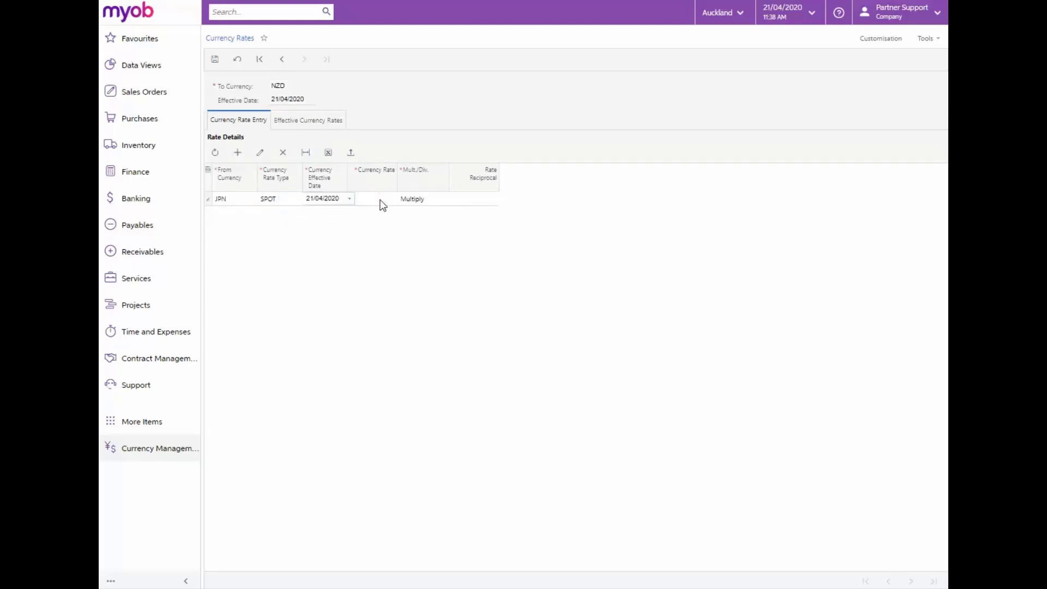
{"action": "left_click", "coordinate": [372, 199]}
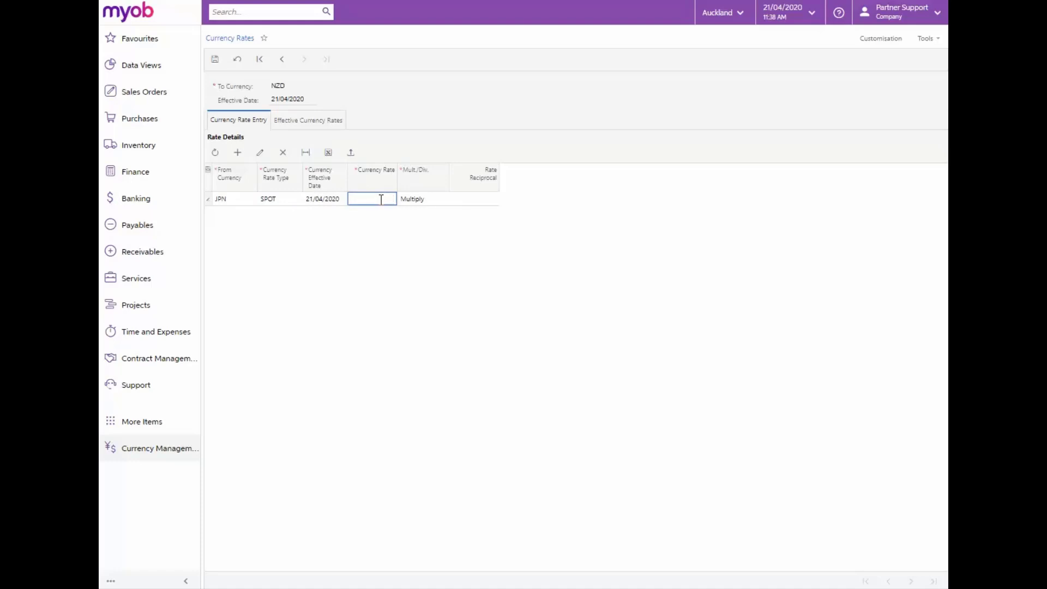
{"action": "type", "text": "65.07000000"}
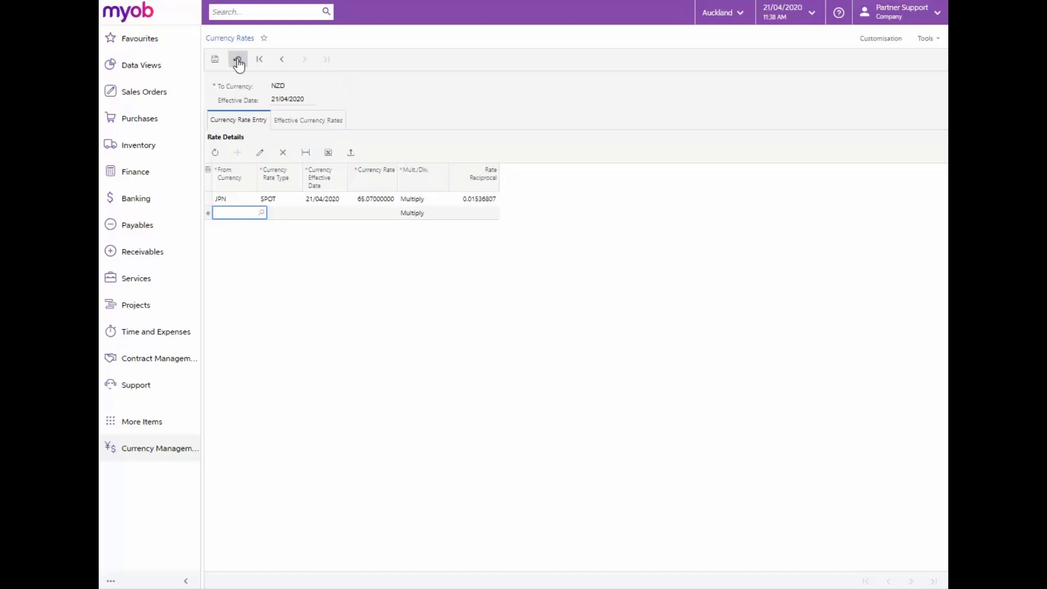
{"action": "left_click", "coordinate": [238, 59]}
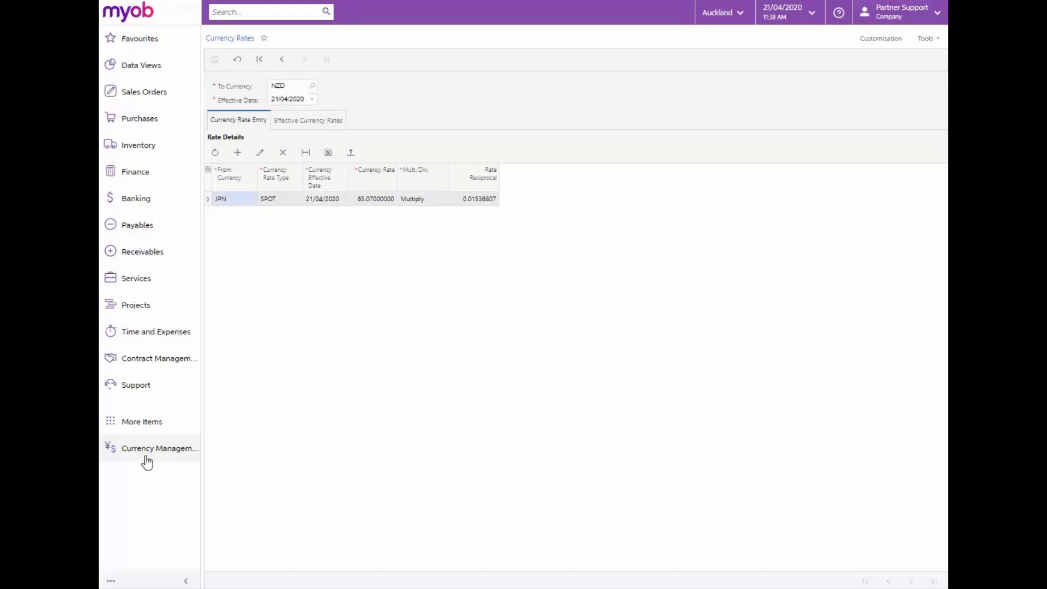
{"action": "left_click", "coordinate": [160, 449]}
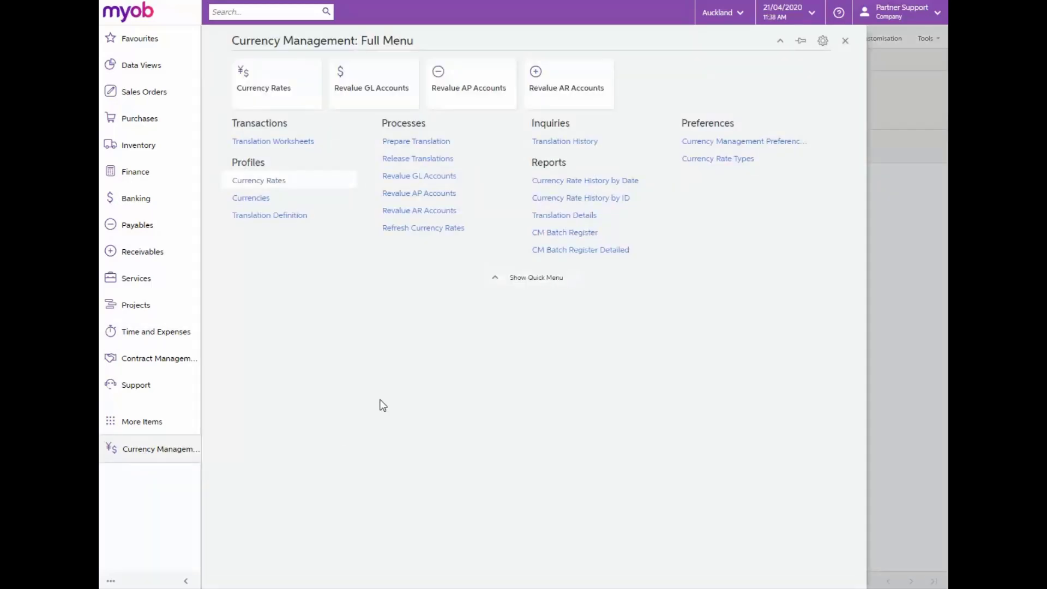
{"action": "mouse_move", "coordinate": [395, 406]}
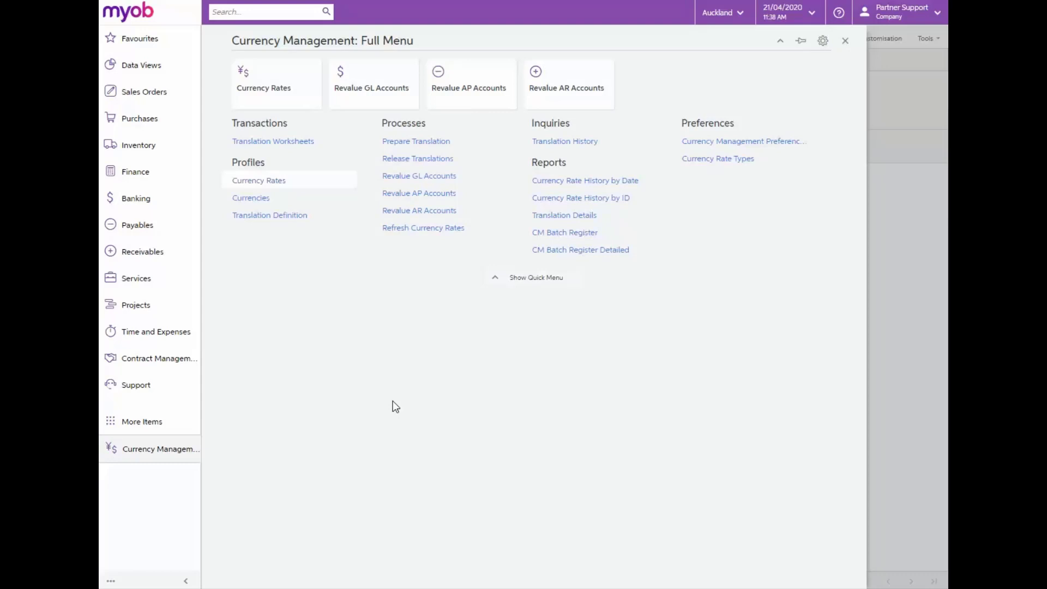
{"action": "mouse_move", "coordinate": [390, 408]}
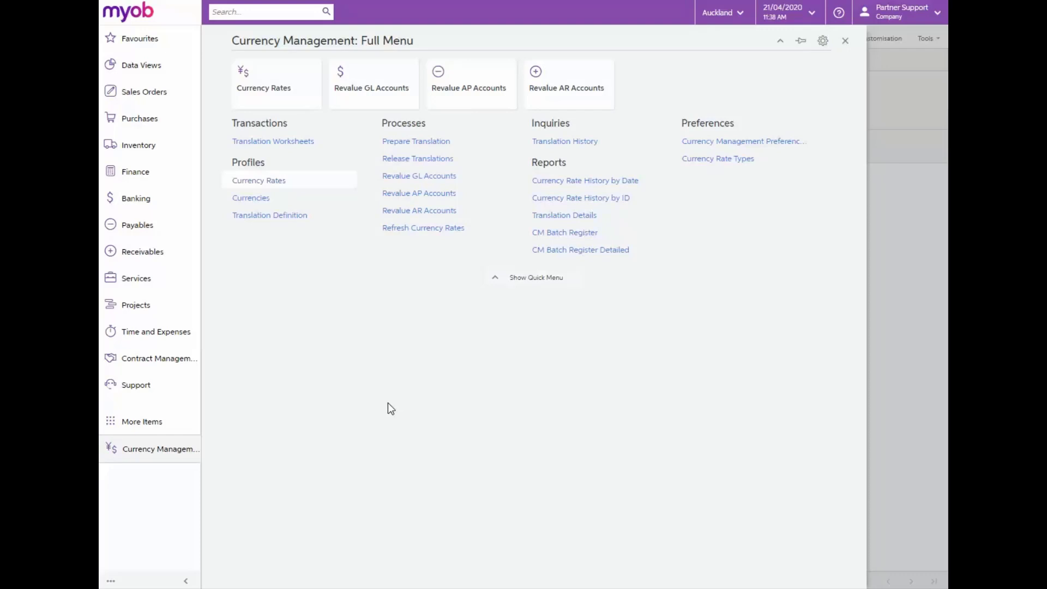
{"action": "left_click", "coordinate": [258, 181]}
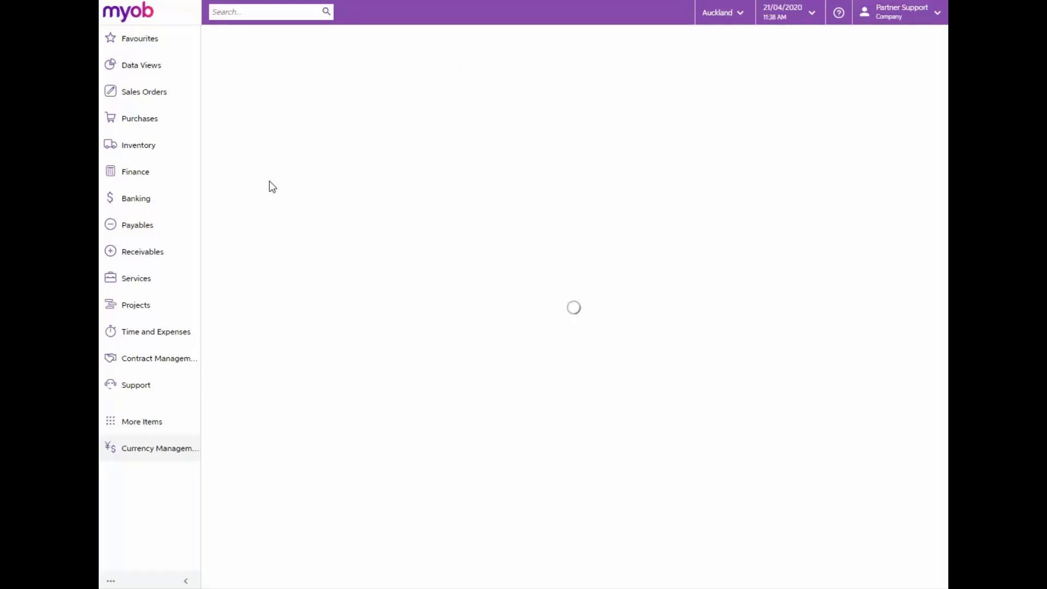
- Add a USD row with SPOT rate 0.60 to NZD and save it
{"action": "left_click", "coordinate": [159, 448]}
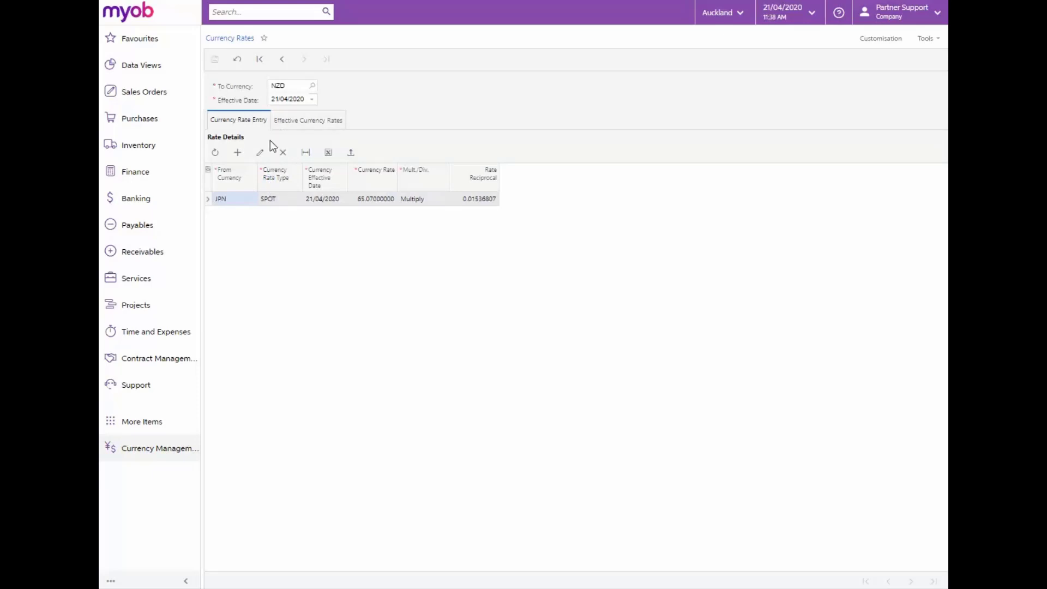
{"action": "mouse_move", "coordinate": [238, 152]}
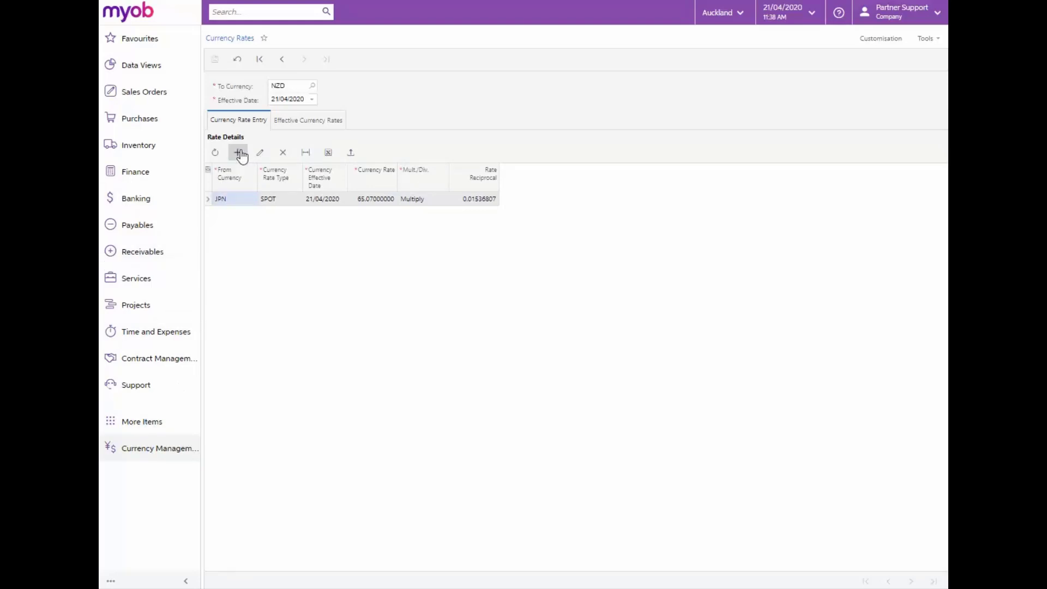
{"action": "mouse_move", "coordinate": [310, 92]}
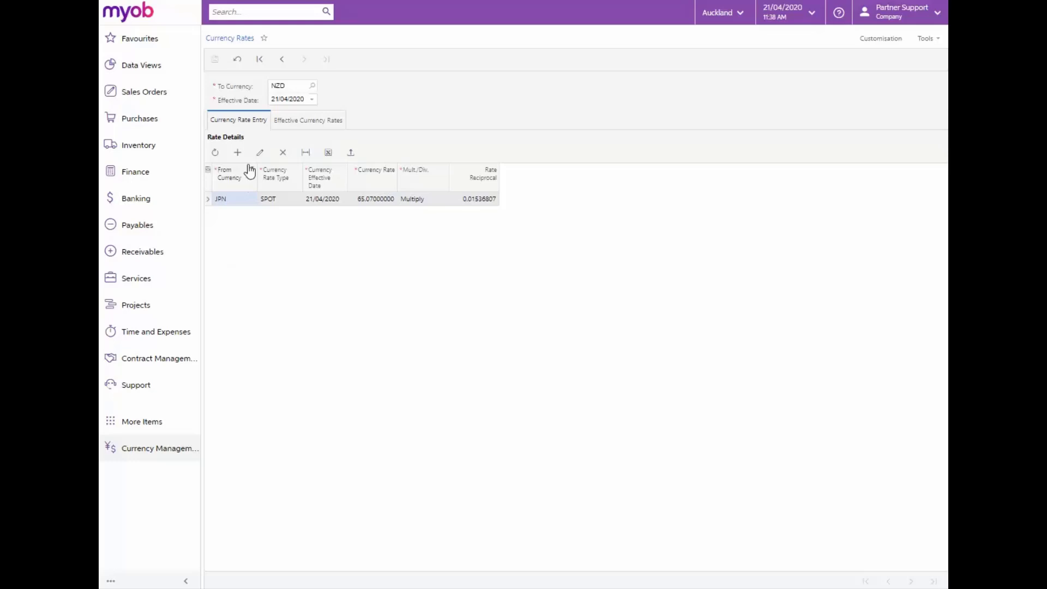
{"action": "left_click", "coordinate": [237, 152]}
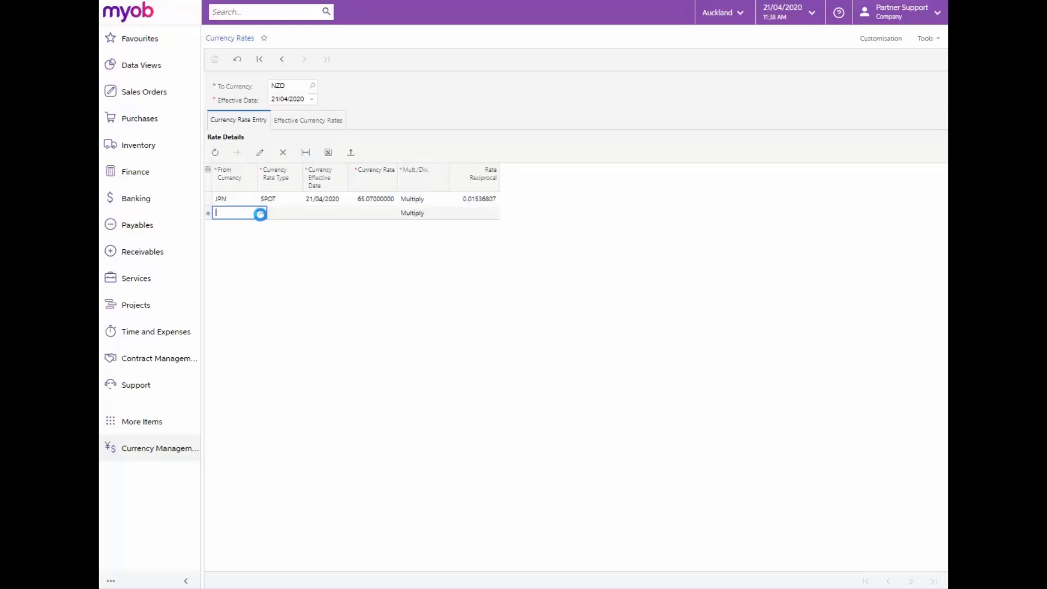
{"action": "left_click", "coordinate": [261, 212]}
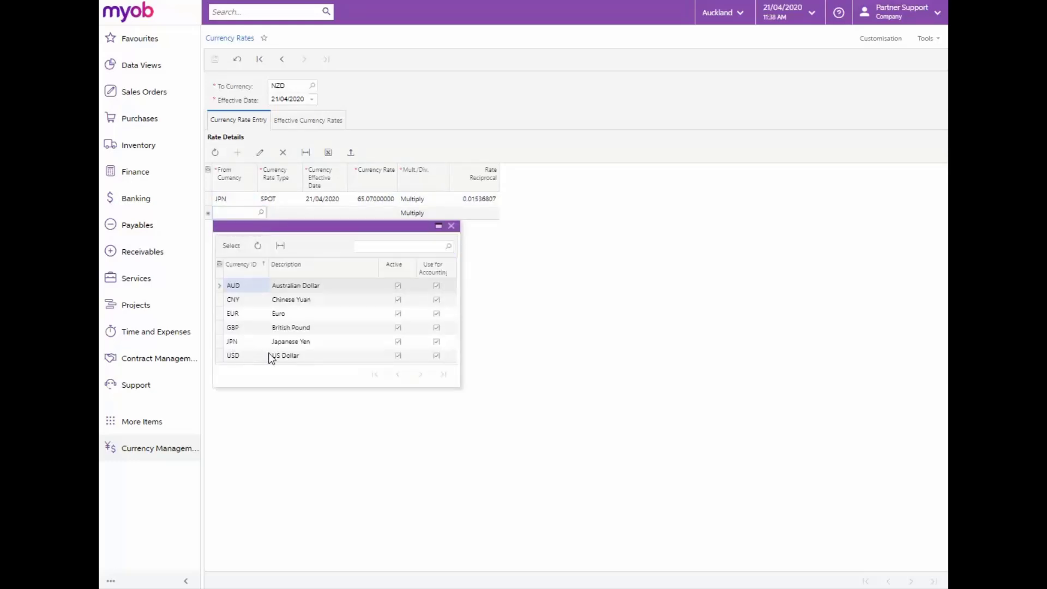
{"action": "left_click", "coordinate": [232, 354]}
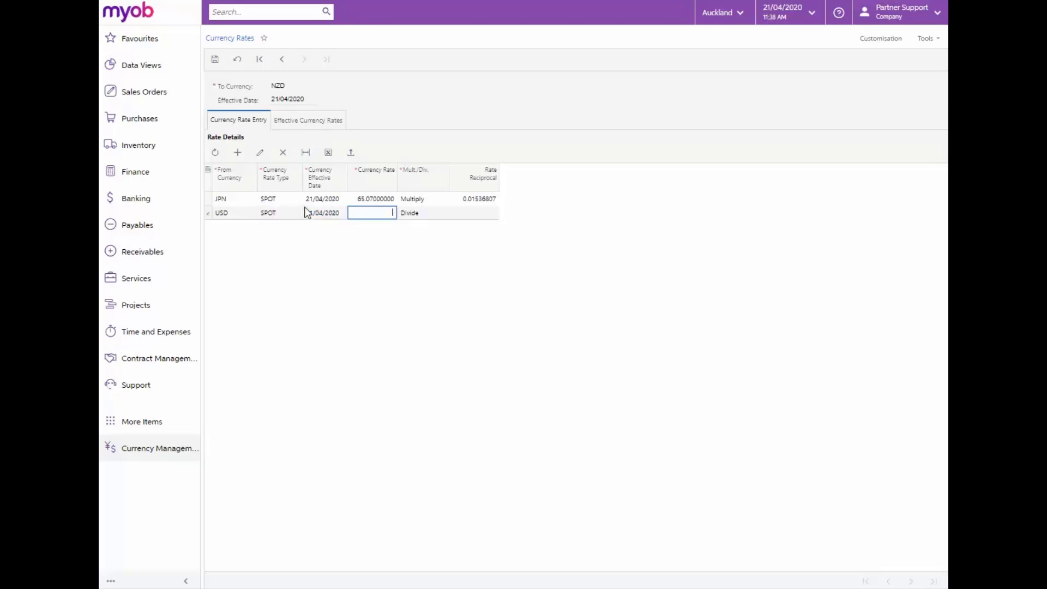
{"action": "type", "text": "0.60000000"}
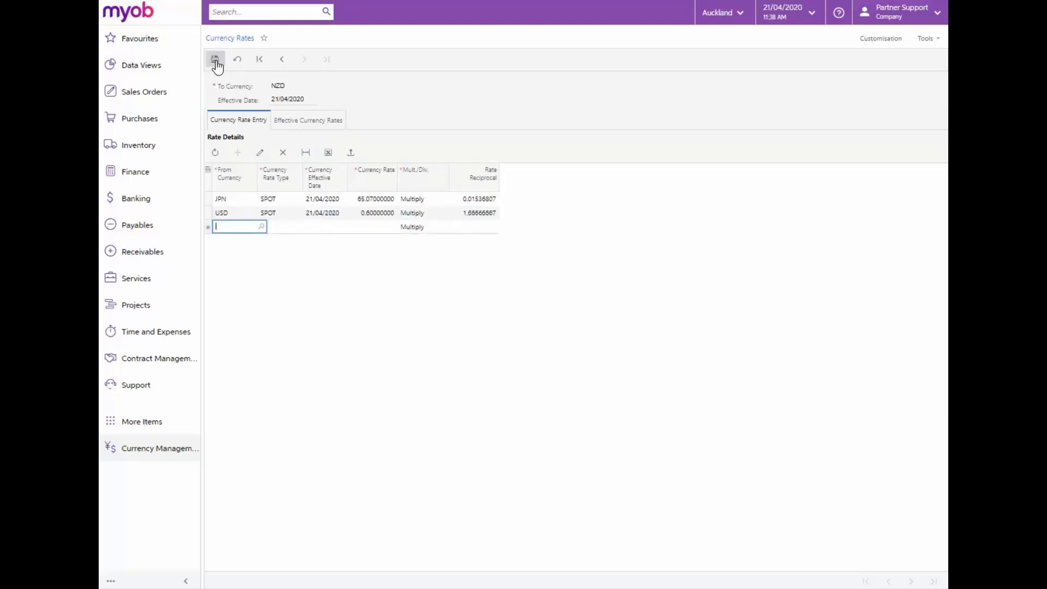
{"action": "left_click", "coordinate": [159, 448]}
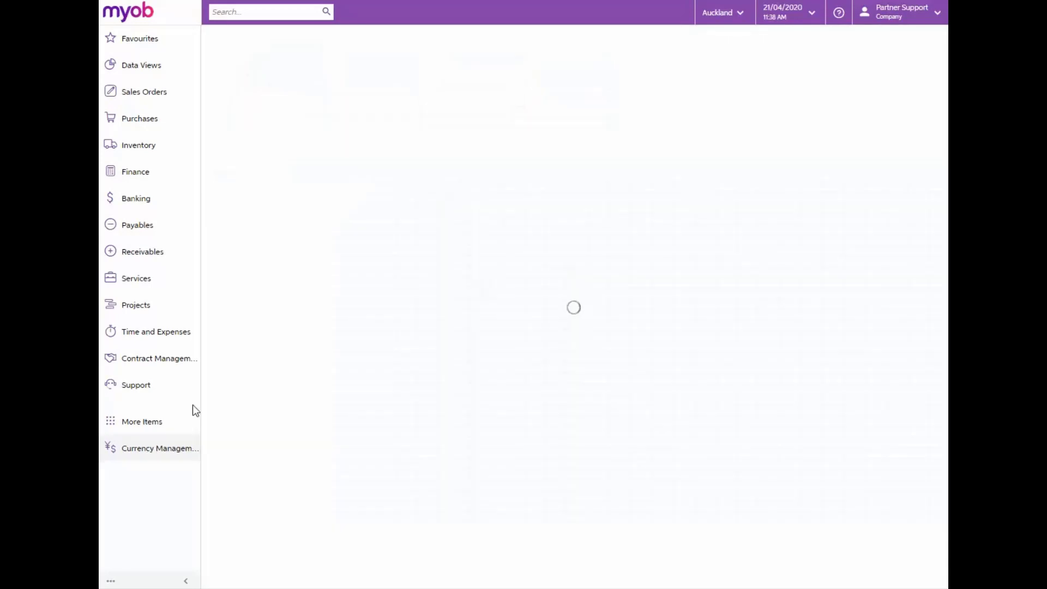
- Open Revalue AR Accounts from Currency Management and select the financial period field
{"action": "left_click", "coordinate": [158, 448]}
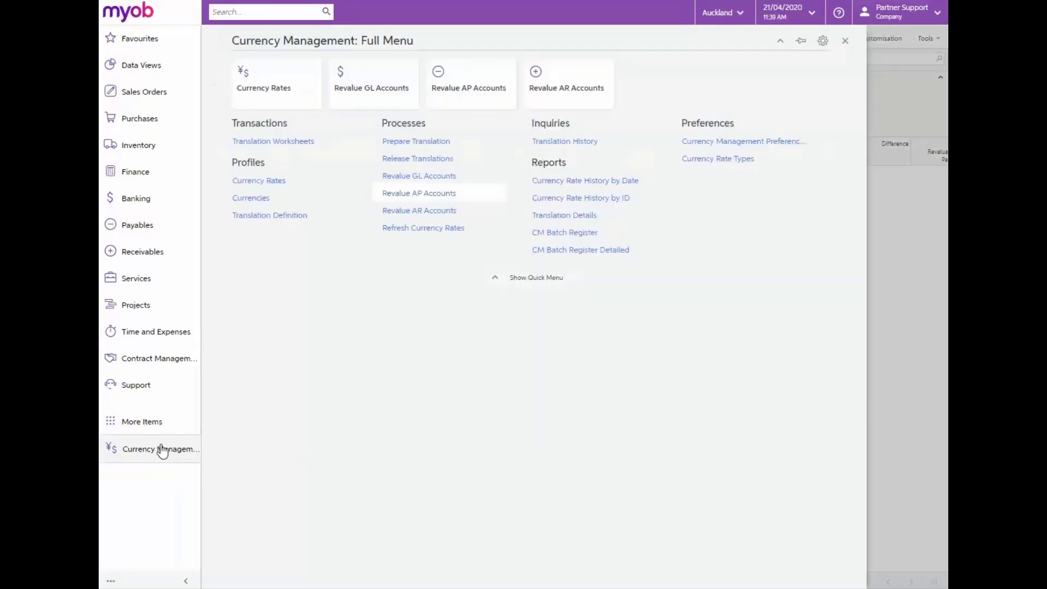
{"action": "left_click", "coordinate": [566, 87]}
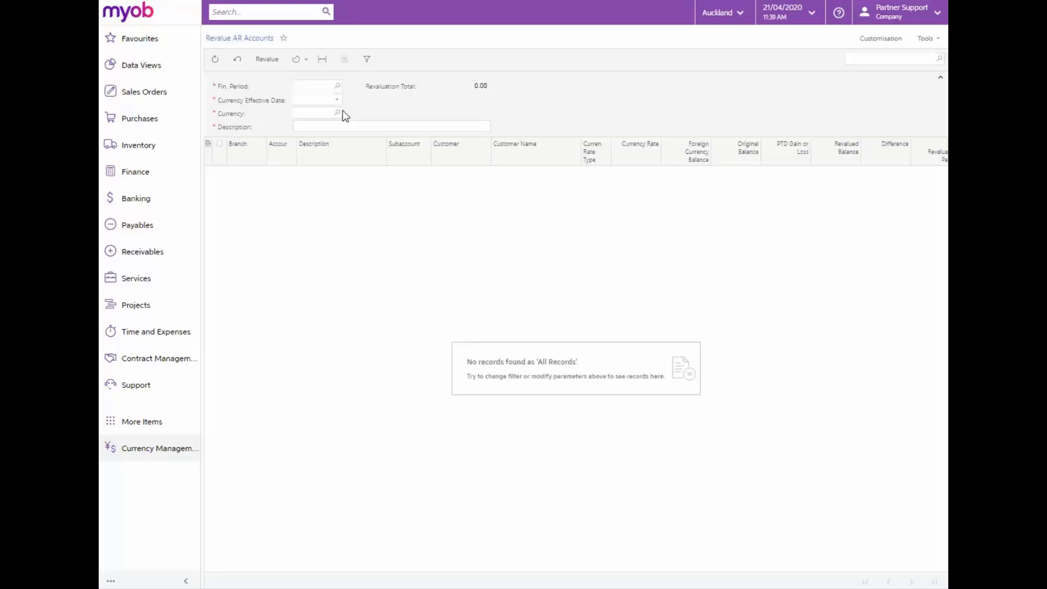
{"action": "left_click", "coordinate": [337, 85]}
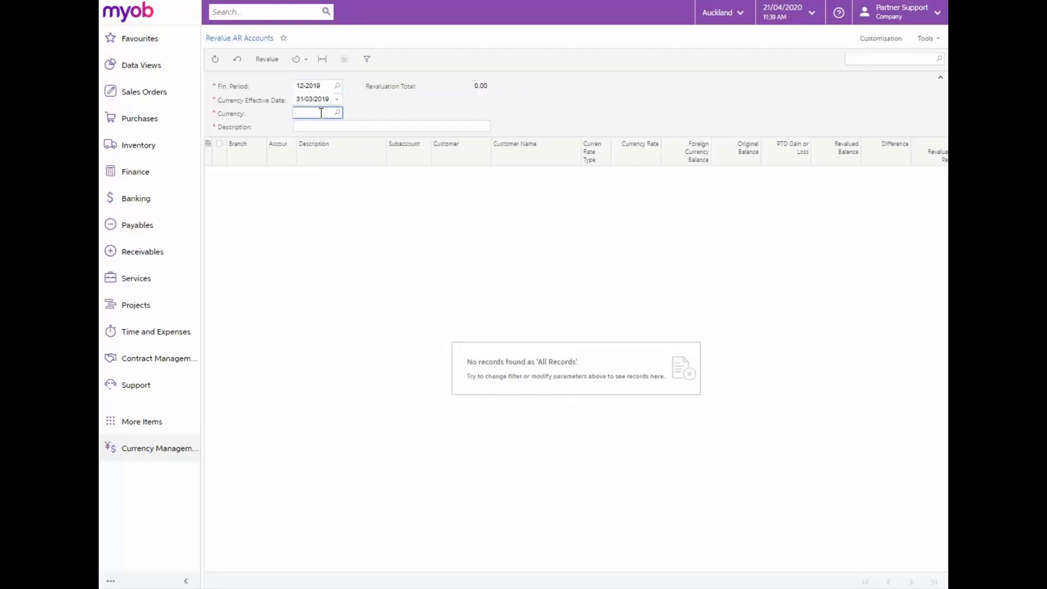
- Choose USD as the currency and enter description 'Revalue for month'
{"action": "type", "text": "USD"}
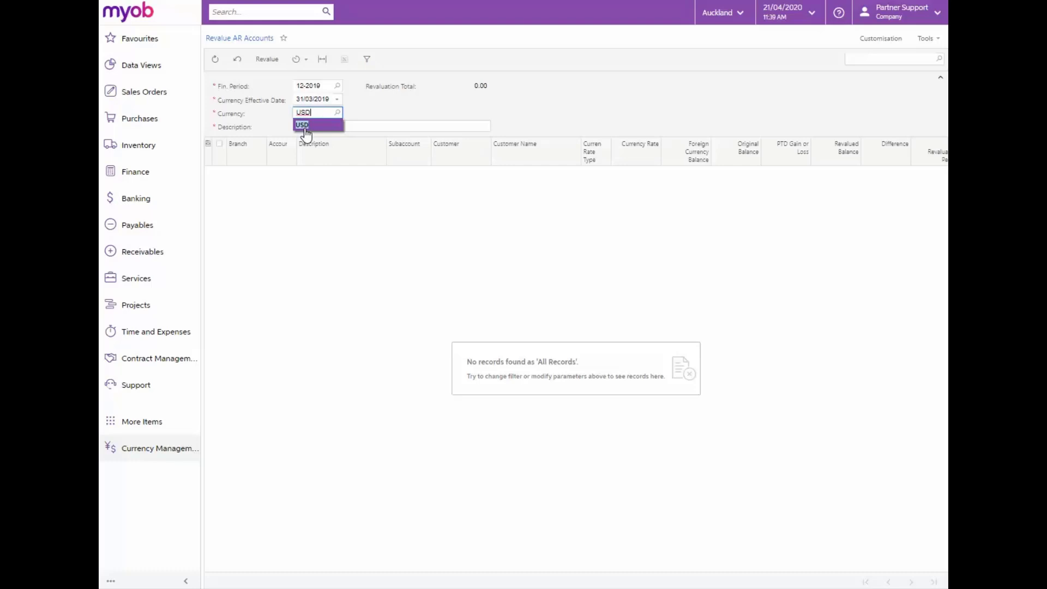
{"action": "left_click", "coordinate": [302, 125]}
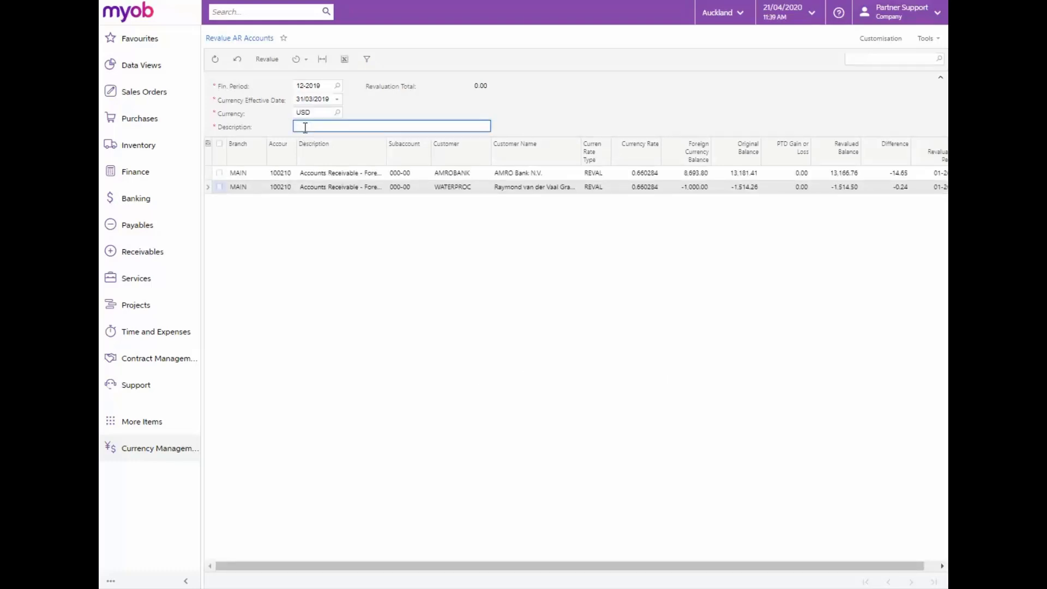
{"action": "type", "text": "Revalue for"}
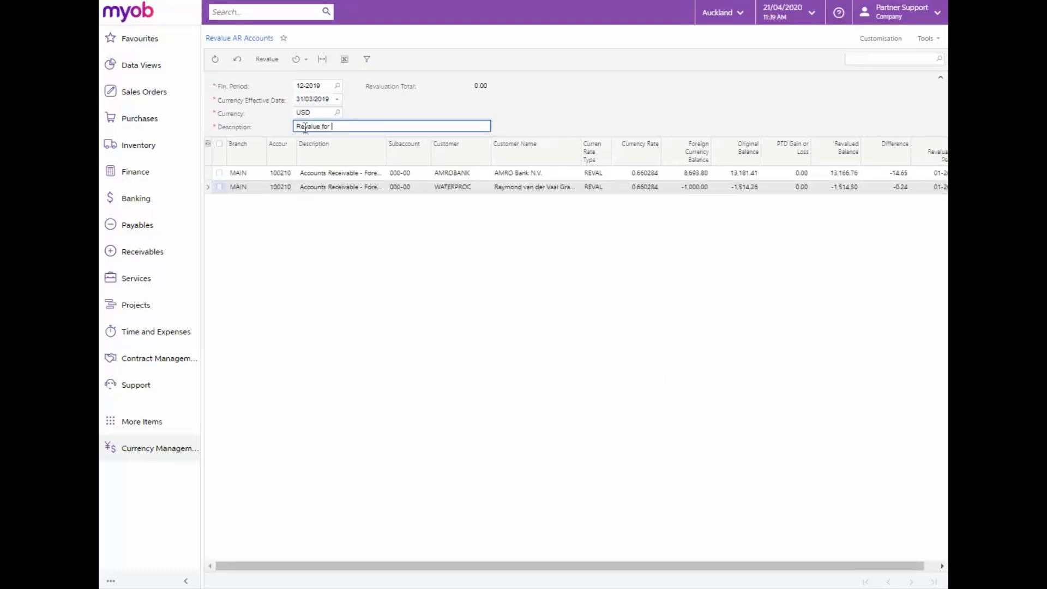
{"action": "type", "text": "month"}
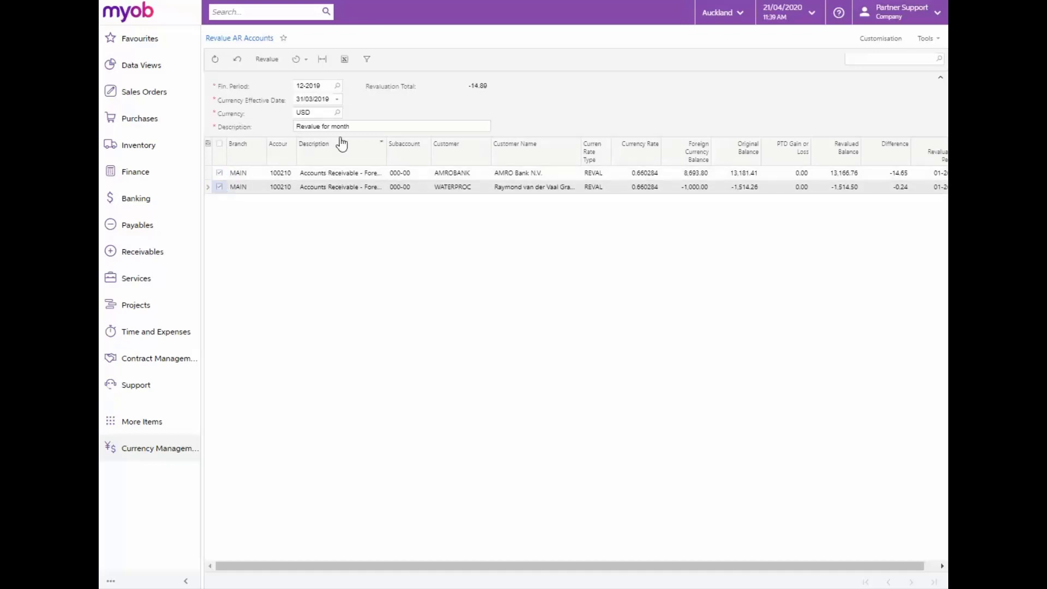
- Run the revaluation and open the resulting journal batch 006217
{"action": "left_click", "coordinate": [267, 59]}
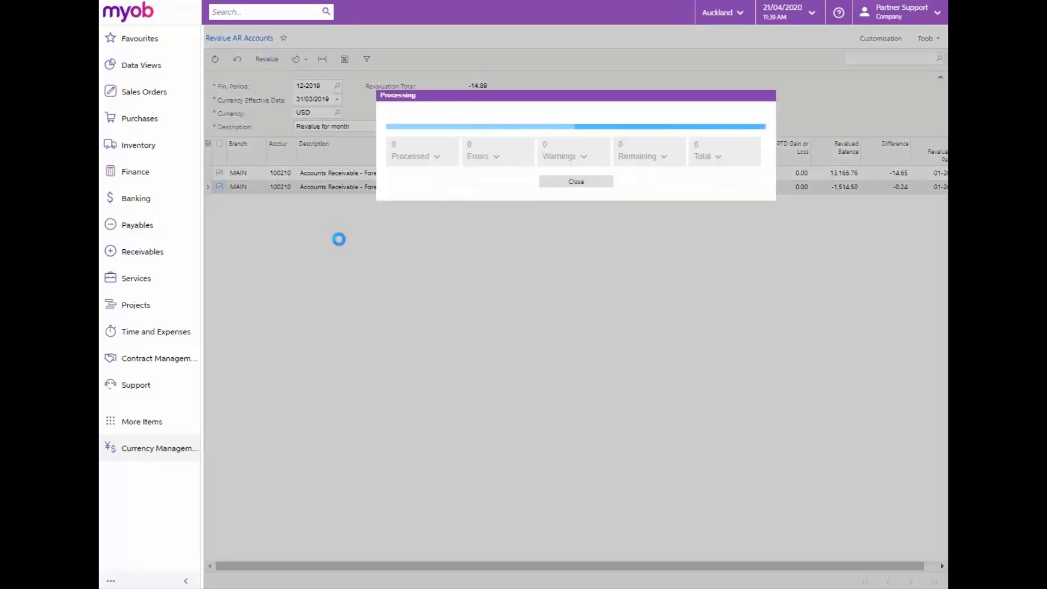
{"action": "left_click", "coordinate": [574, 181]}
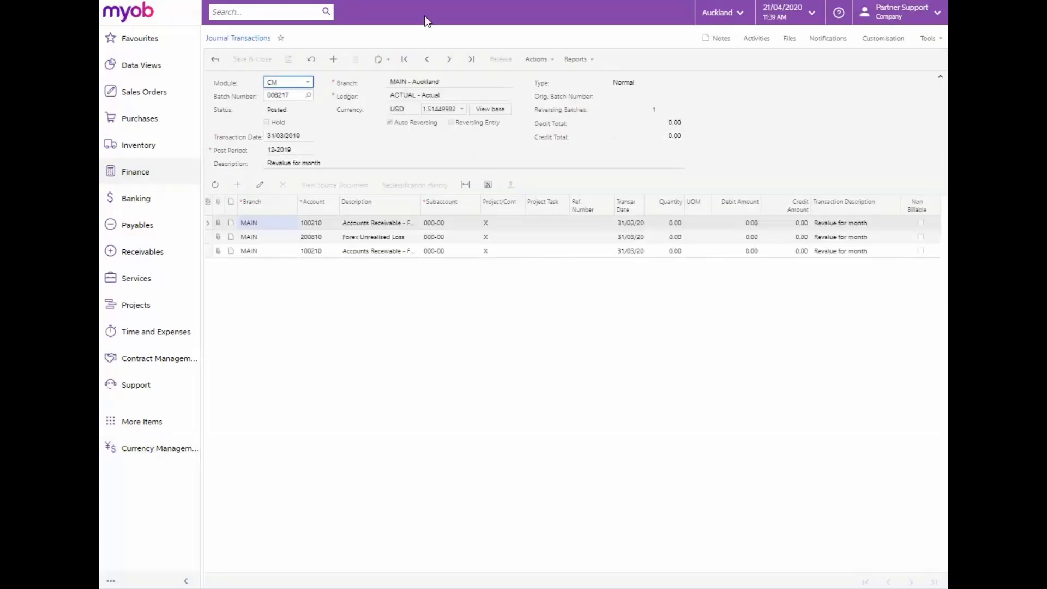
{"action": "mouse_move", "coordinate": [424, 145]}
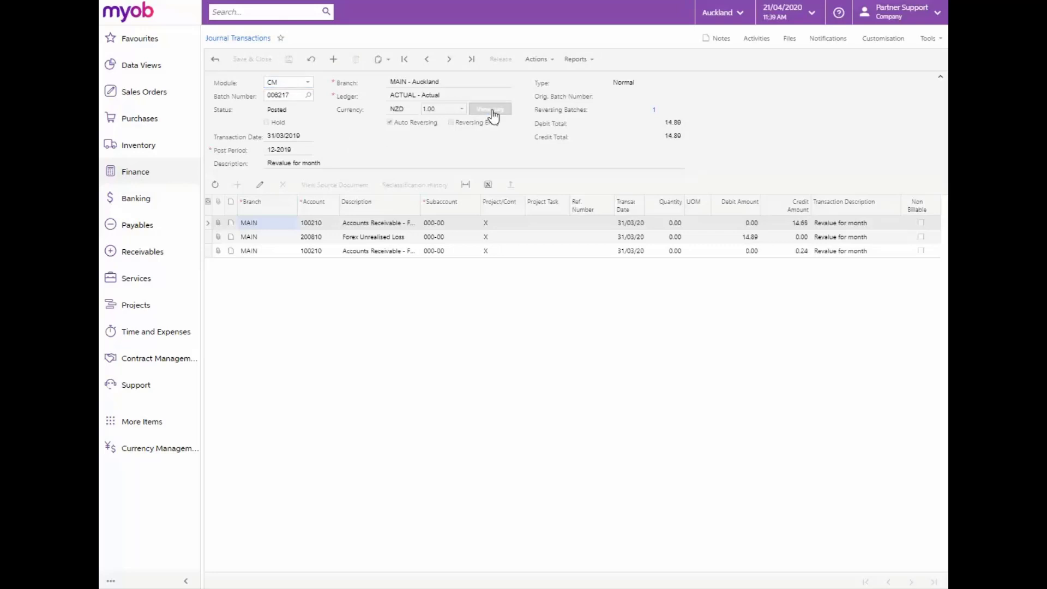
{"action": "mouse_move", "coordinate": [607, 464]}
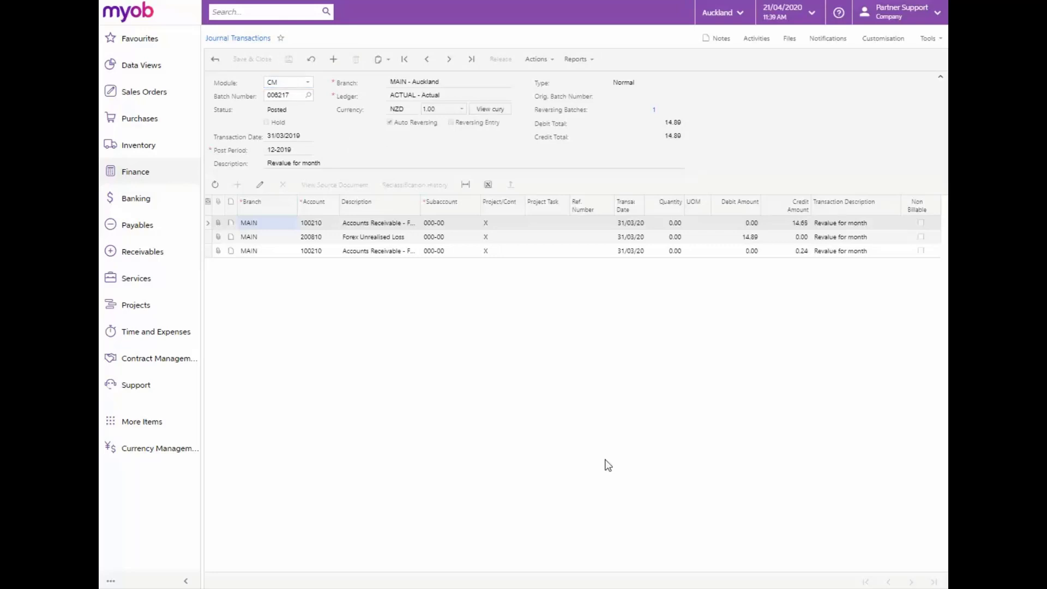